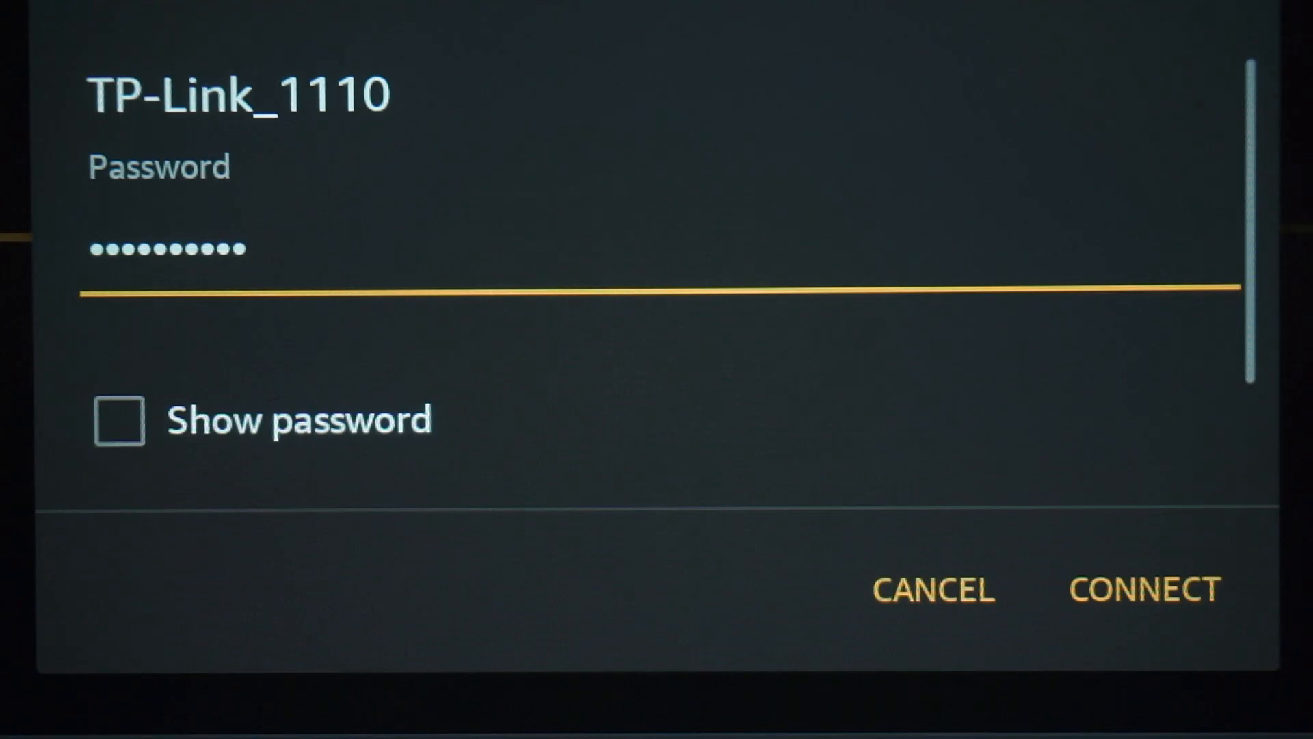
# Step: Submit the TP-Link_1110 Wi-Fi password with CONNECT to join the network
pyautogui.click(1139, 588)
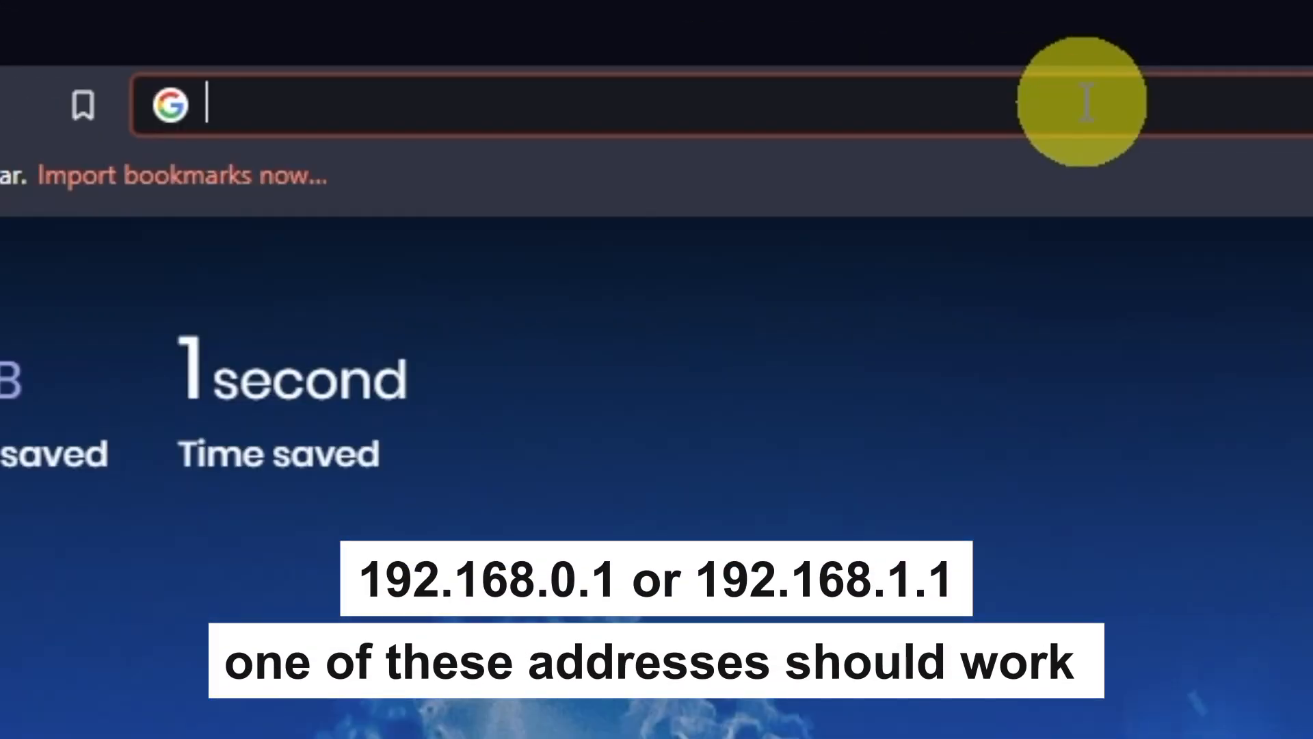
# Step: Enter the router address 192.168.0.1, then try 192.168.1.1
pyautogui.write('192.168.0.1')
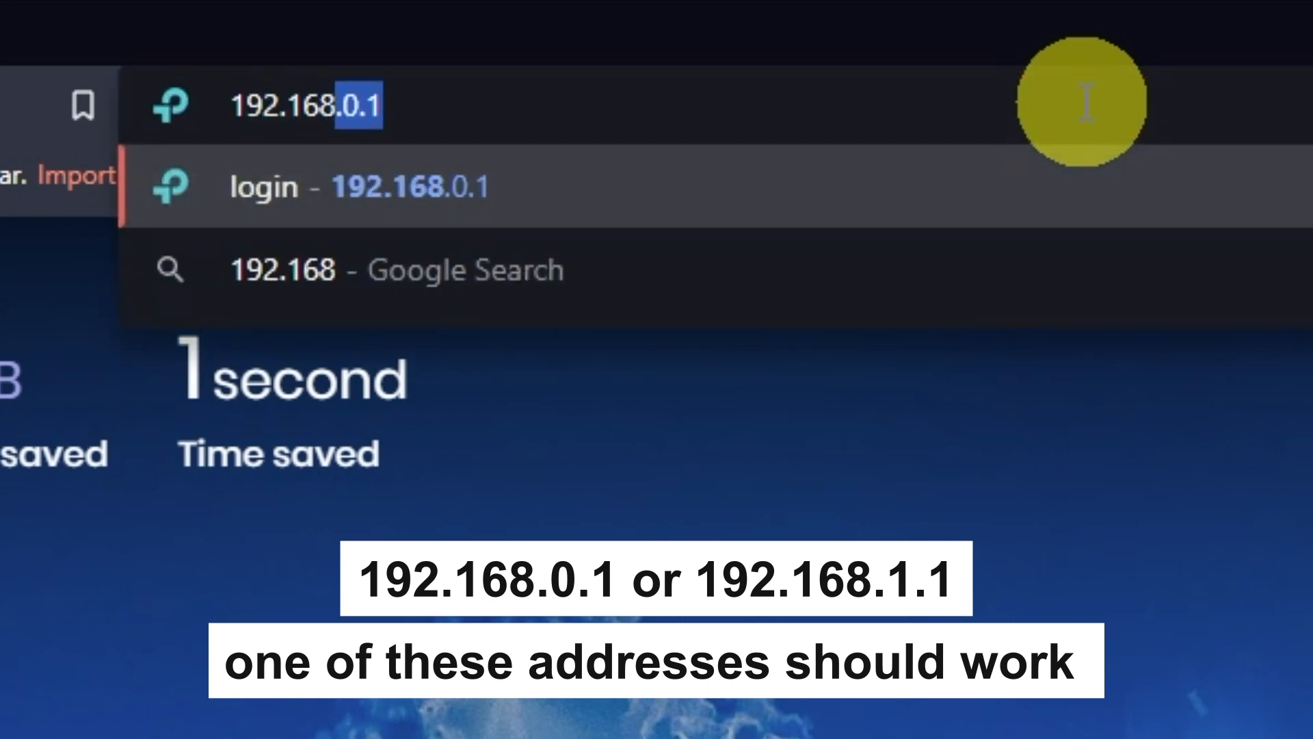
pyautogui.write('192.168.1.1')
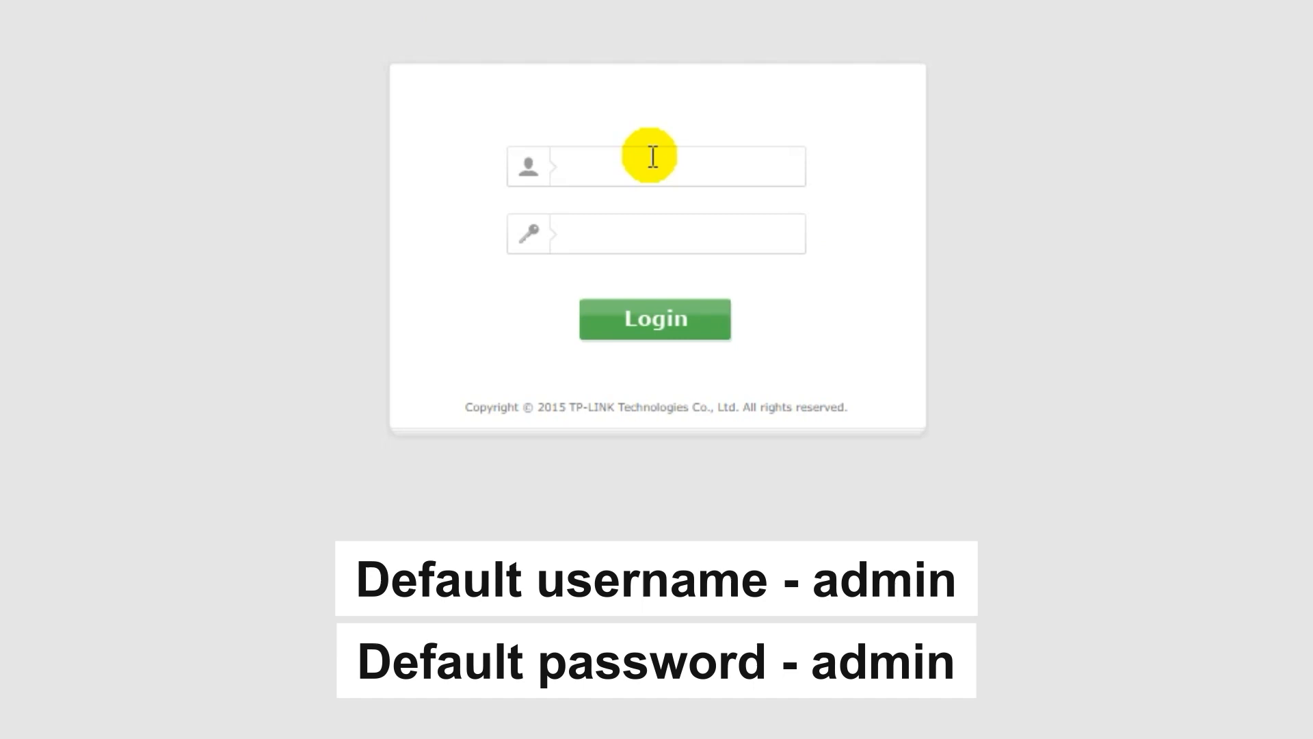
pyautogui.click(654, 239)
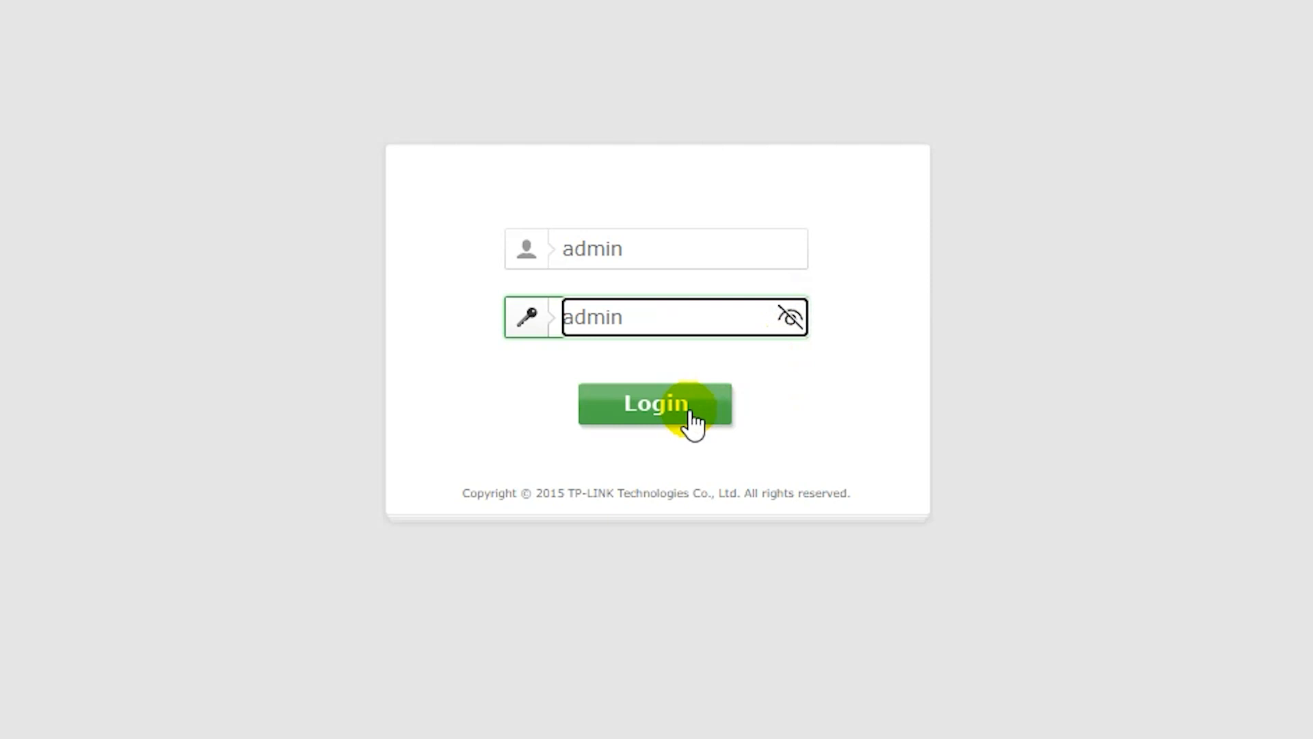
pyautogui.moveTo(789, 318)
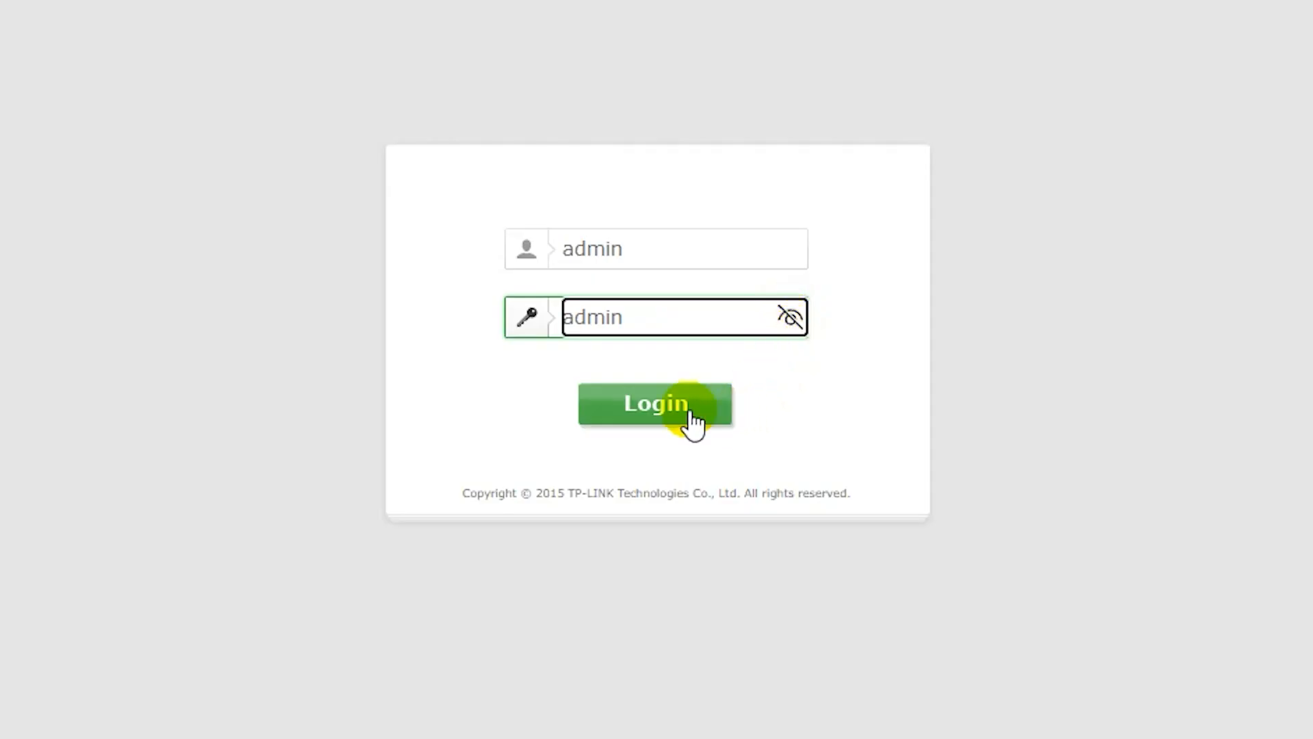
pyautogui.click(656, 405)
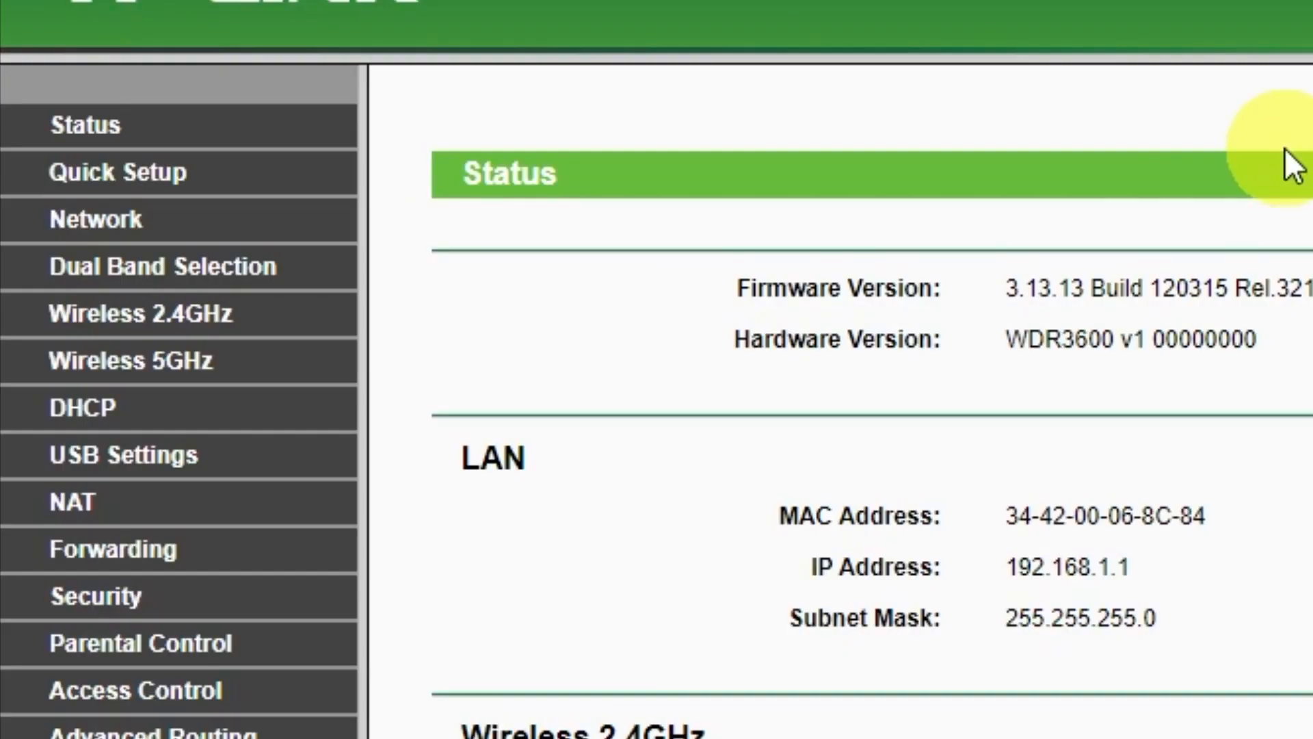
# Step: Launch the Quick Setup wizard and select Router as the working mode
pyautogui.click(115, 173)
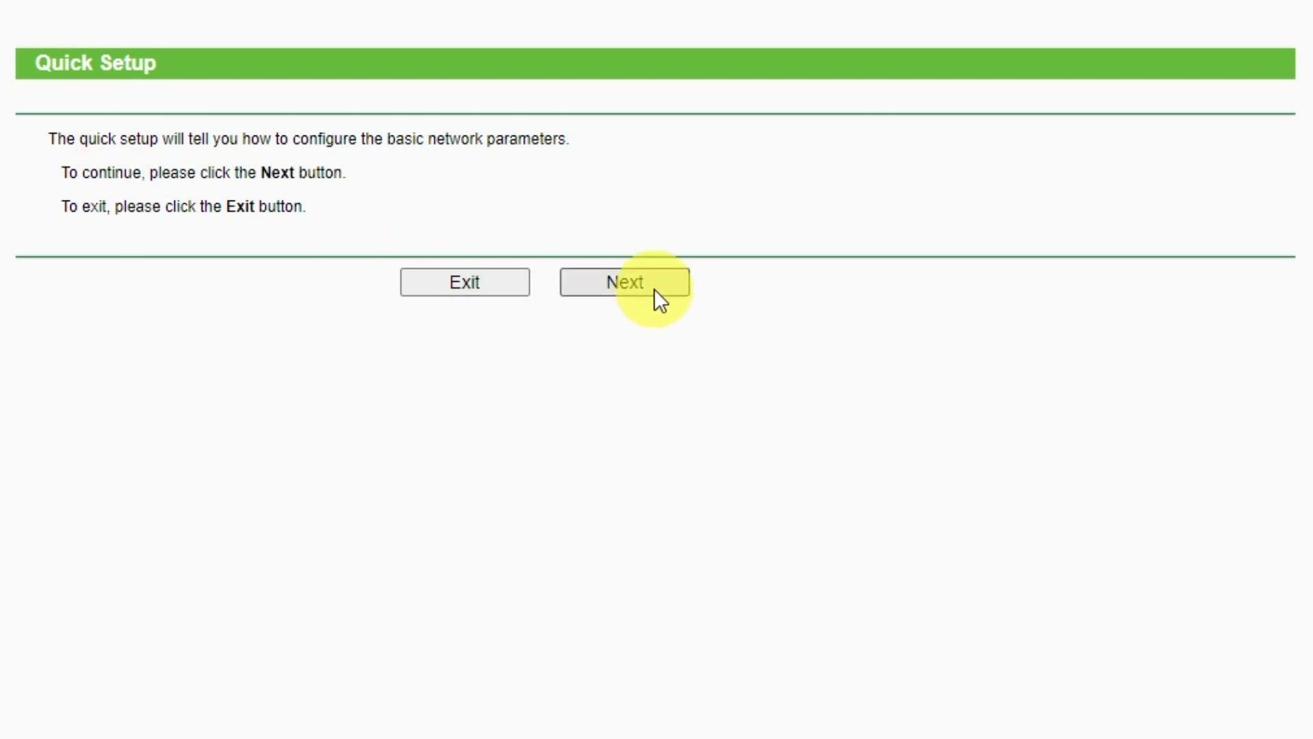
pyautogui.click(623, 282)
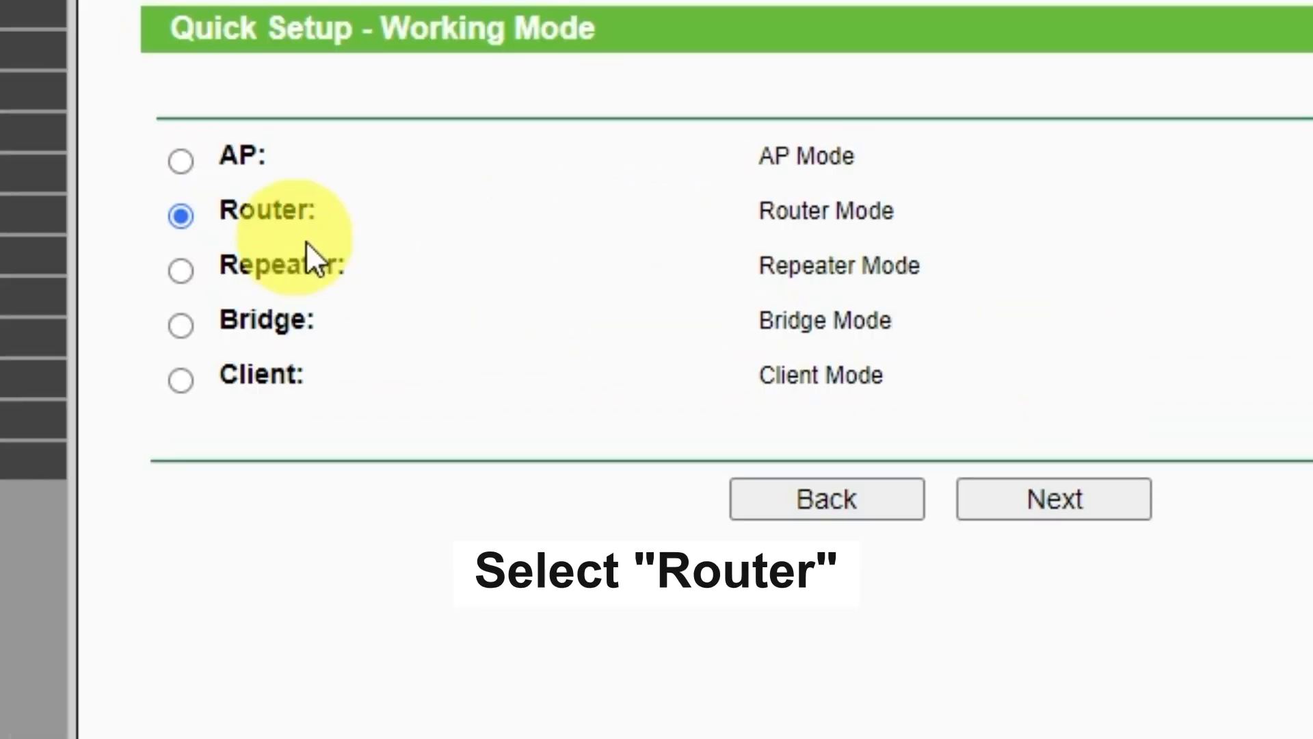
pyautogui.click(180, 217)
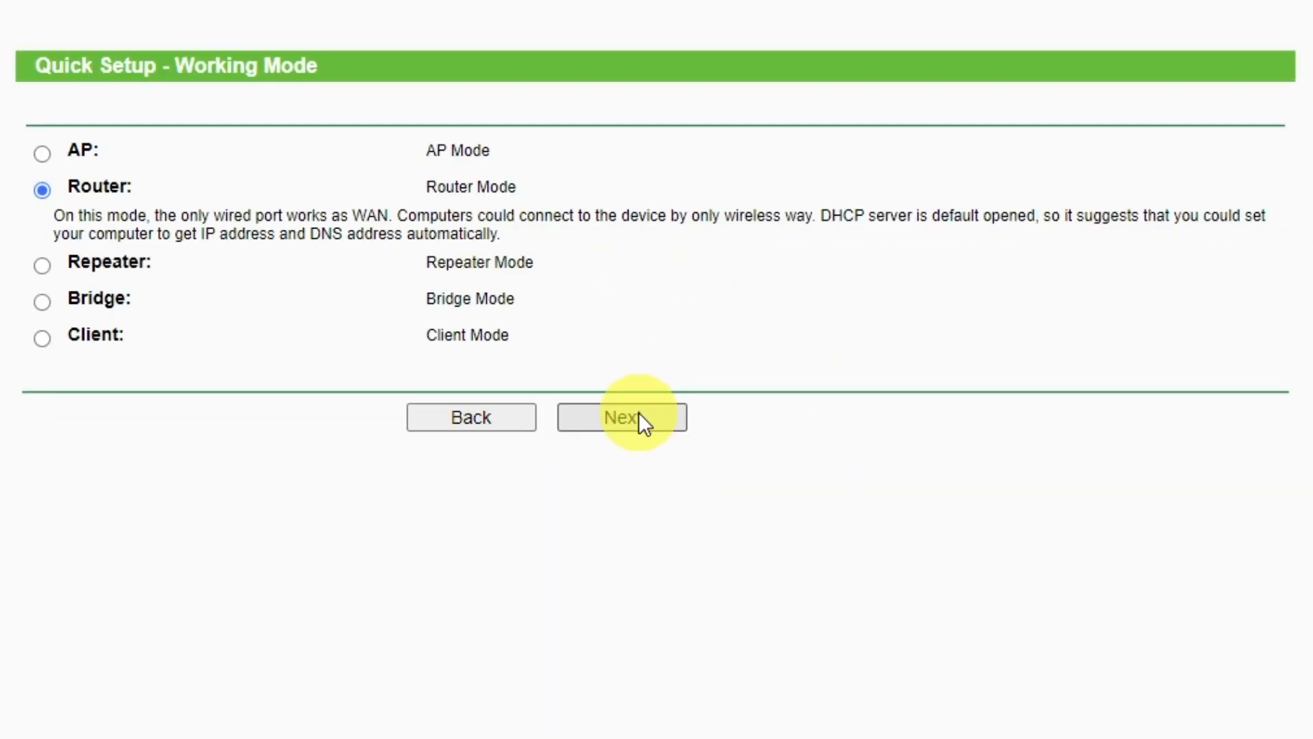
pyautogui.click(621, 417)
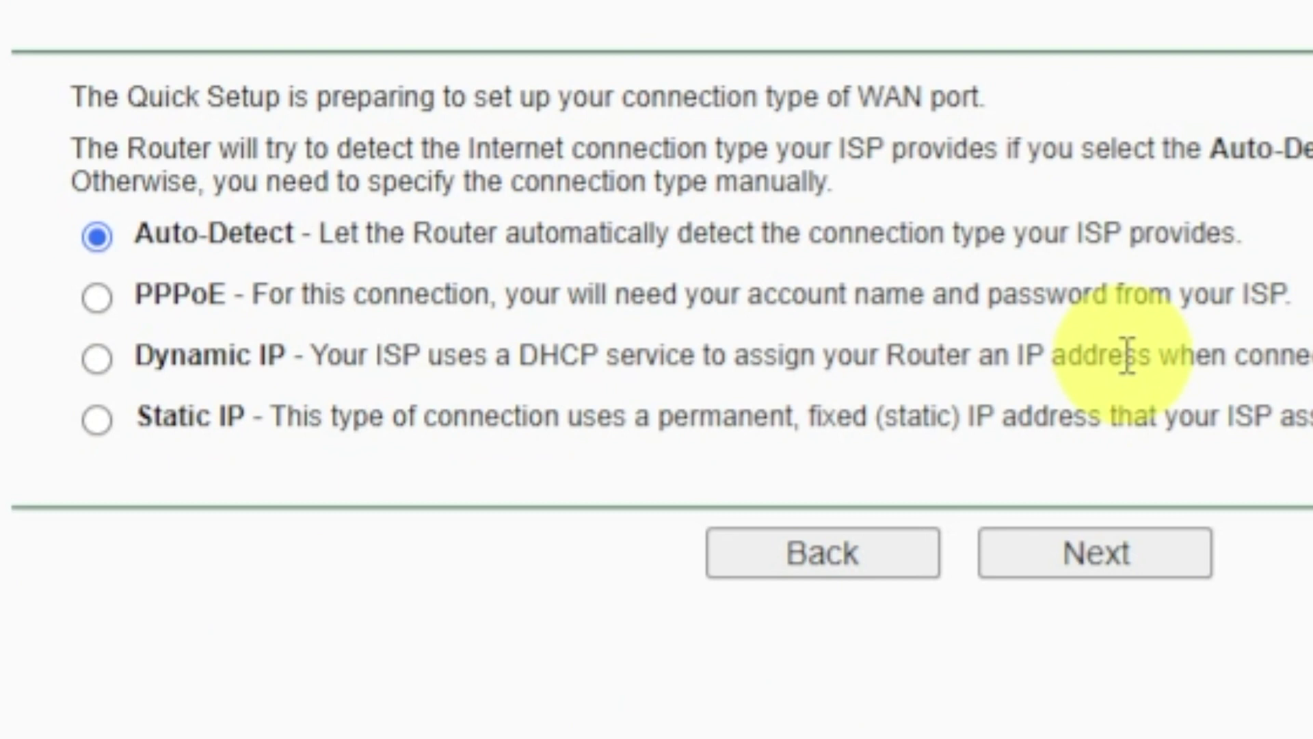
# Step: Try Auto-Detect, then choose Dynamic IP after the cable-unplugged error
pyautogui.click(1094, 554)
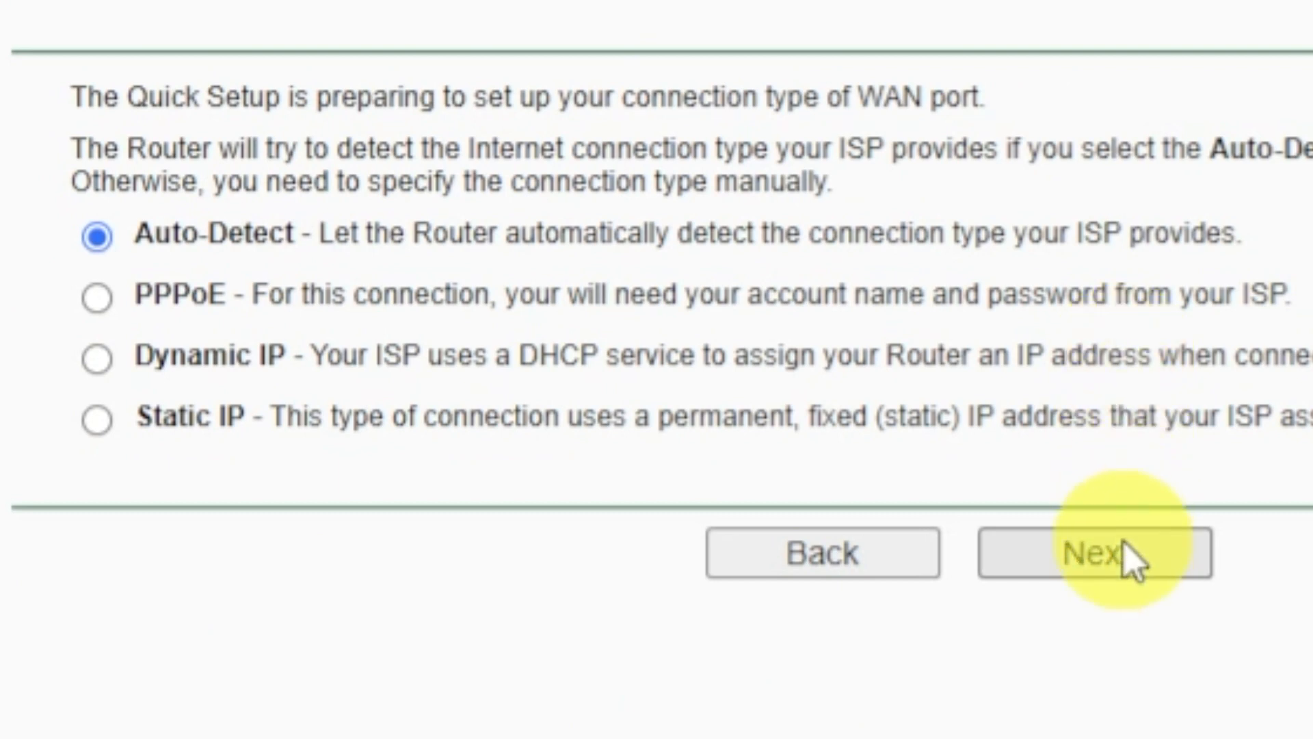
pyautogui.click(1094, 560)
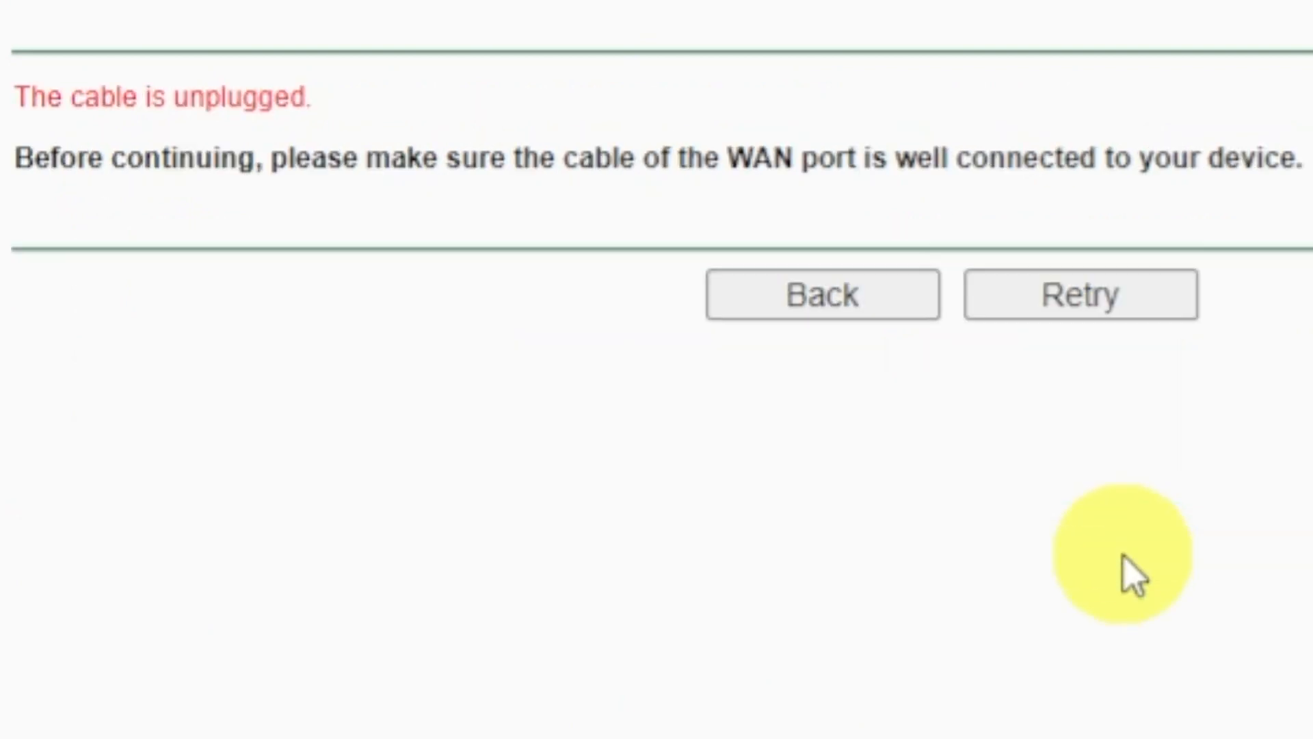
pyautogui.moveTo(1068, 540)
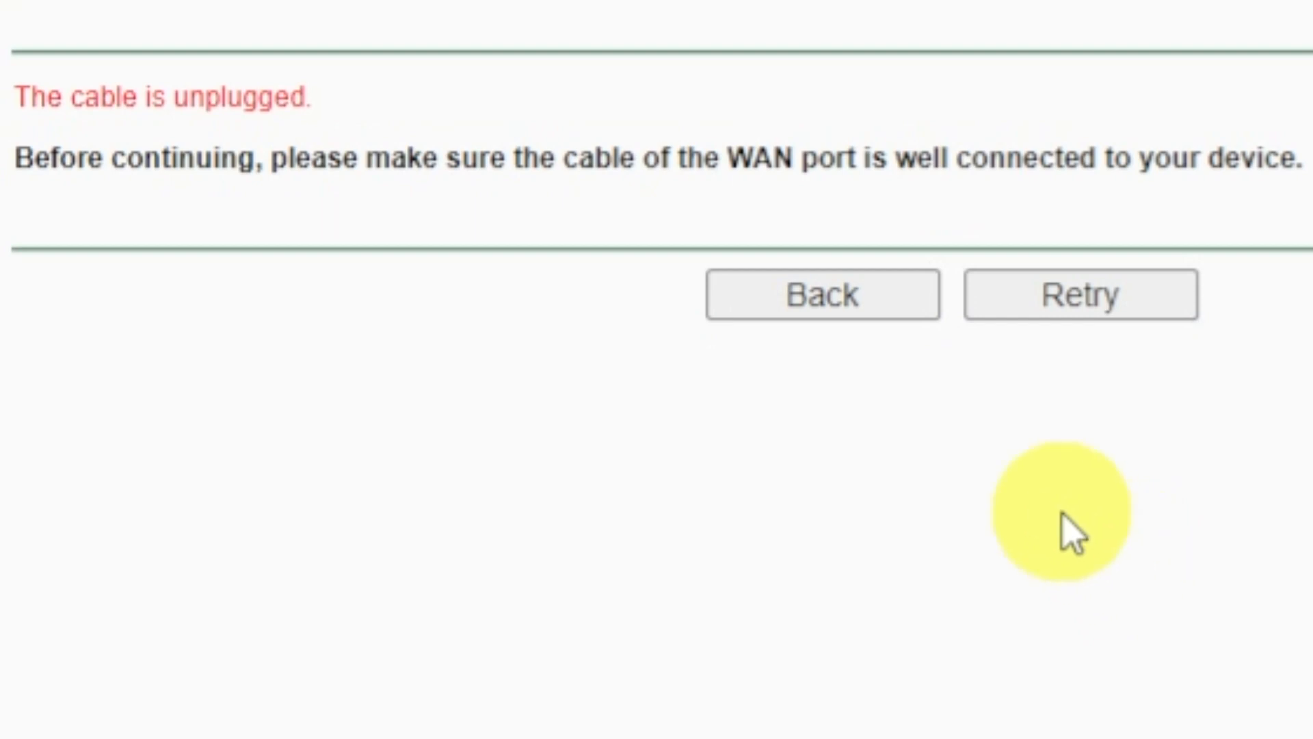
pyautogui.click(1079, 295)
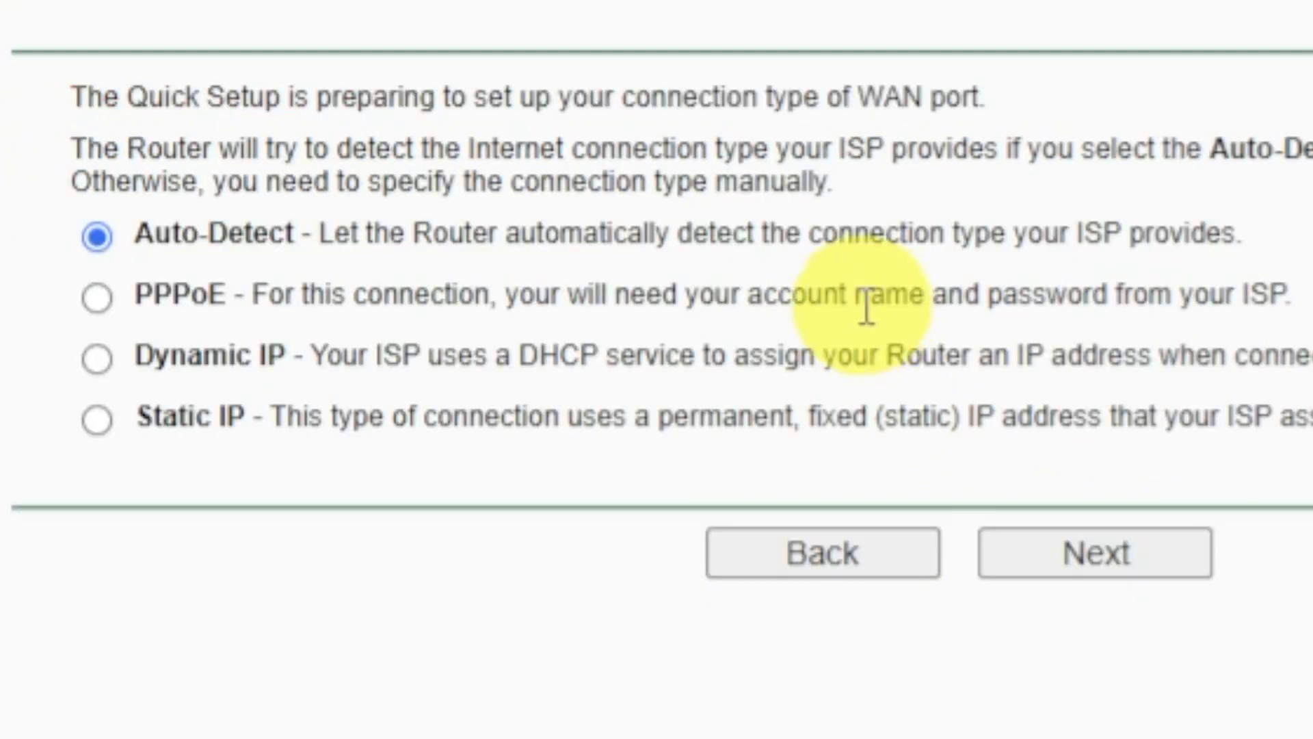
pyautogui.moveTo(96, 364)
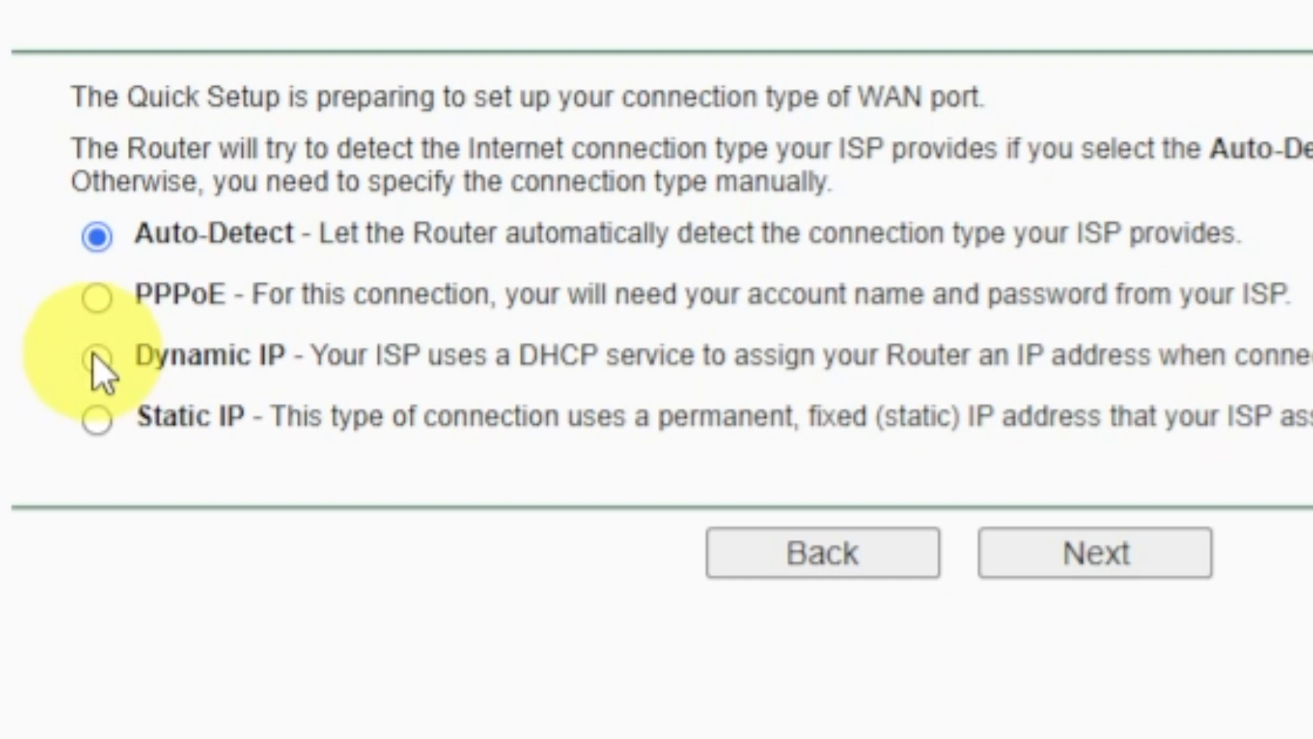
pyautogui.click(95, 358)
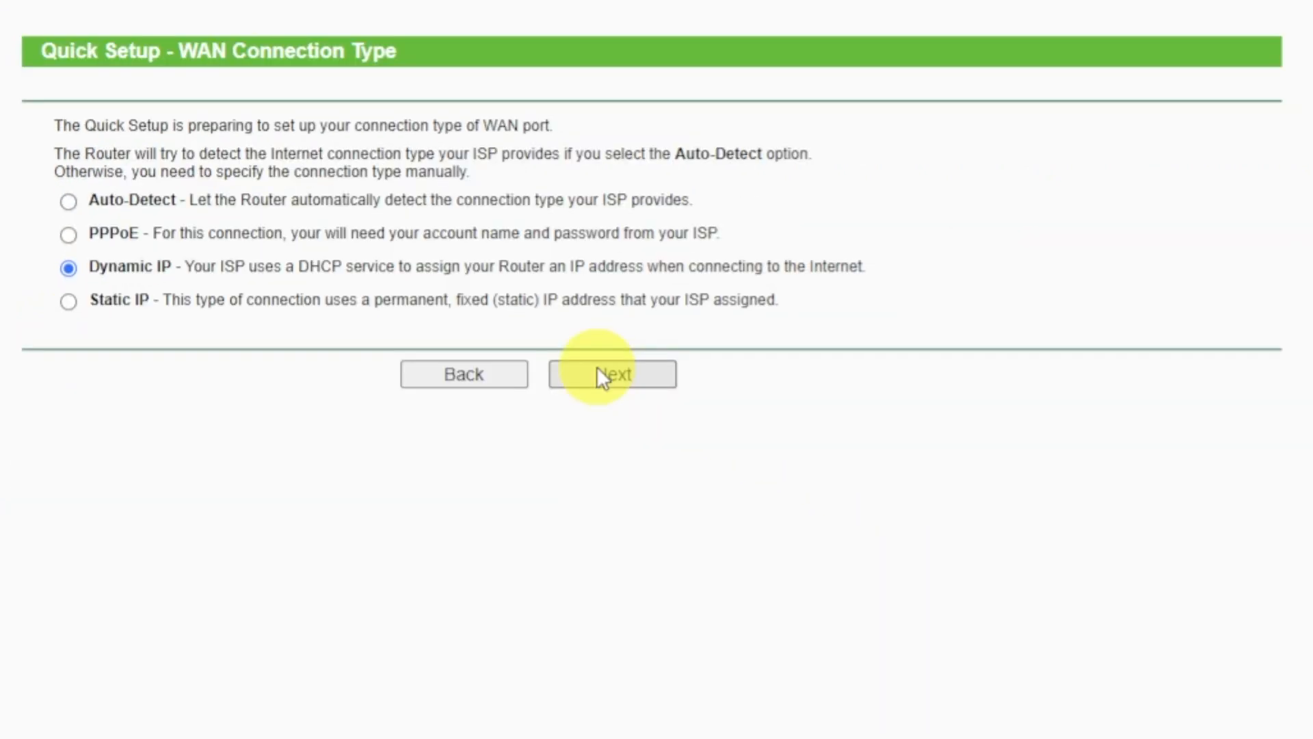
pyautogui.click(612, 373)
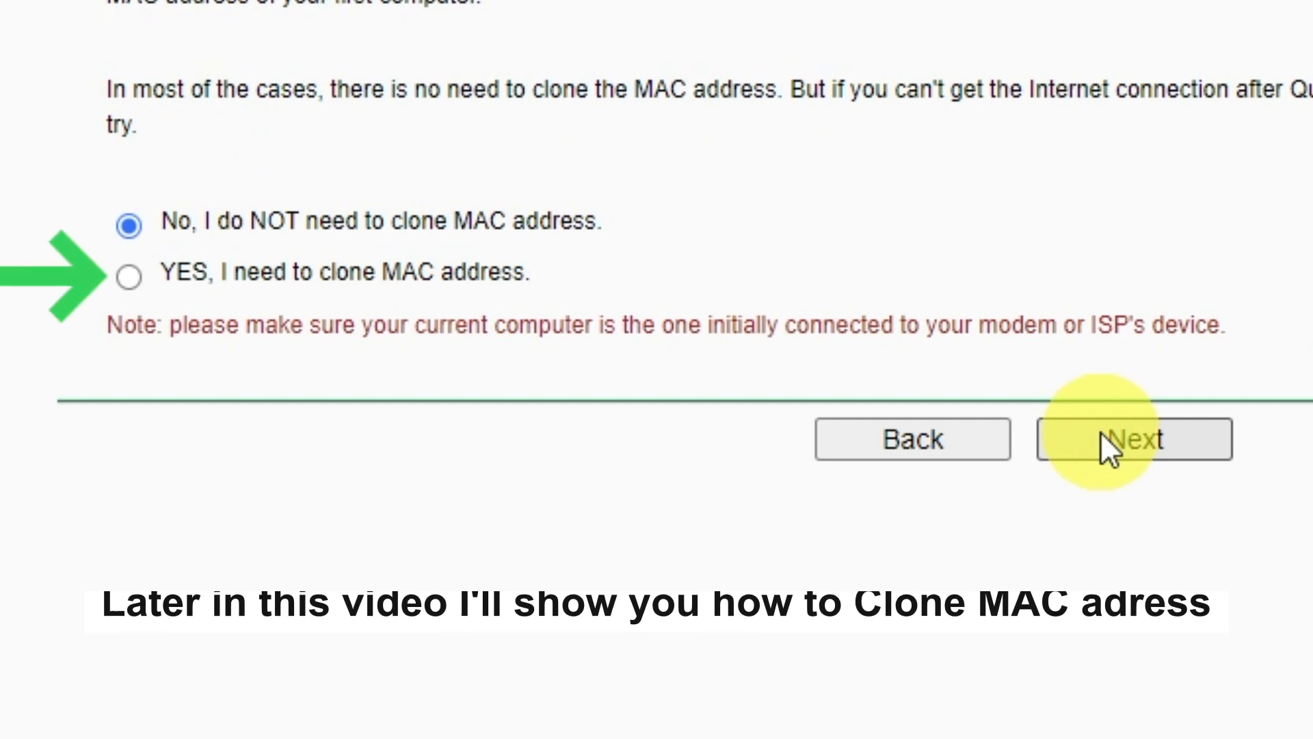
# Step: Continue with 'No, I do NOT need to clone MAC address' kept selected
pyautogui.click(1134, 439)
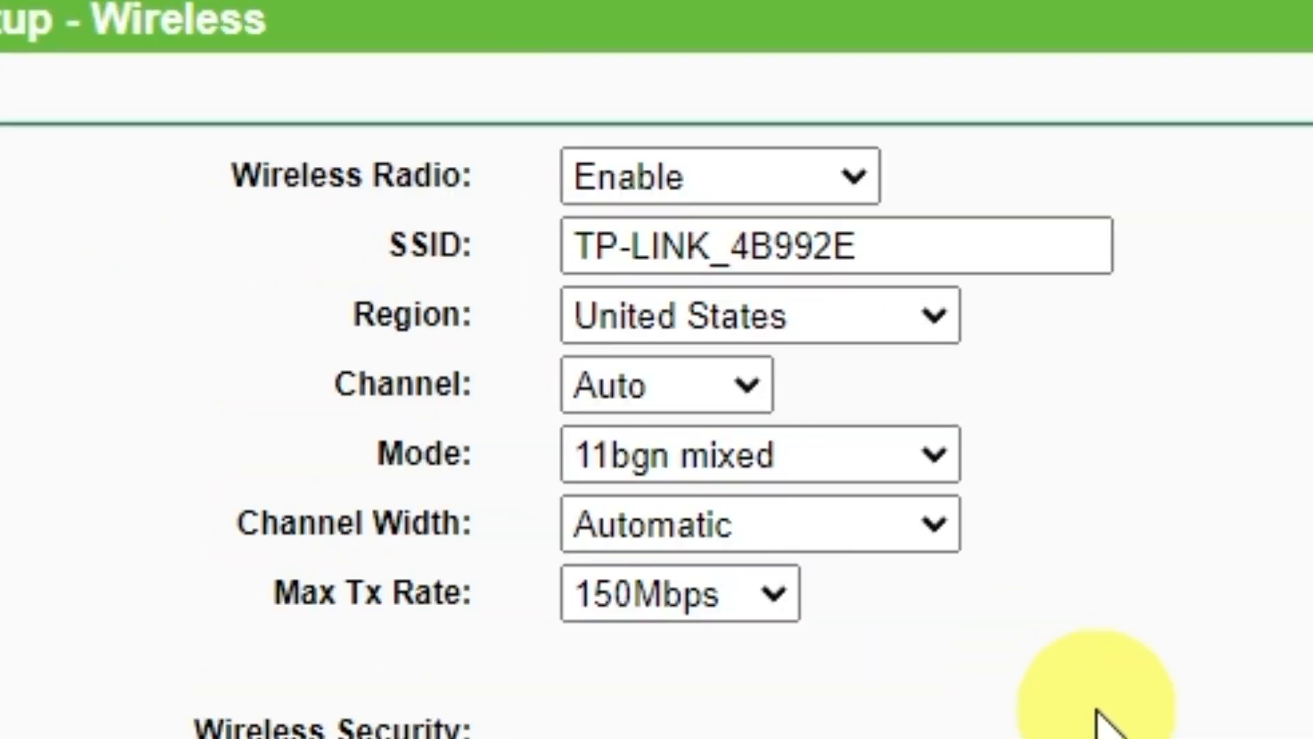
# Step: Keep the wireless radio enabled and the region set to United States
pyautogui.click(853, 175)
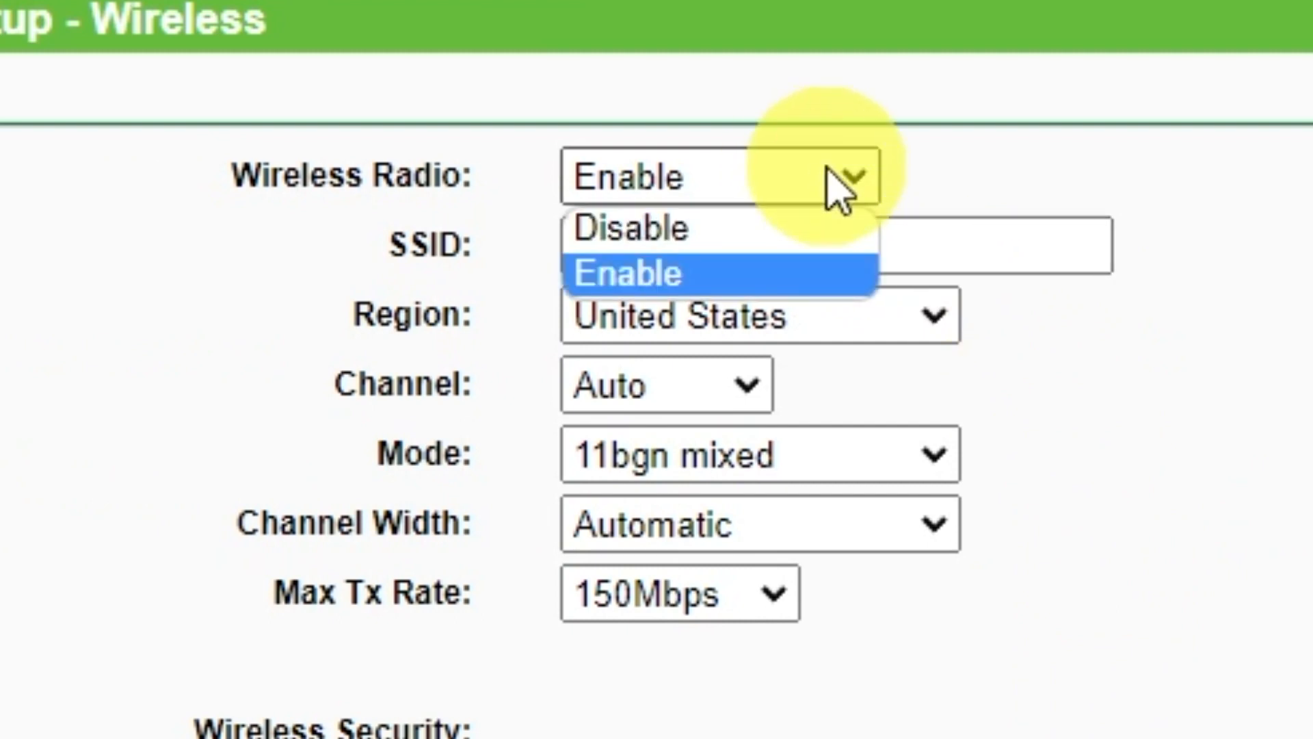
pyautogui.click(631, 273)
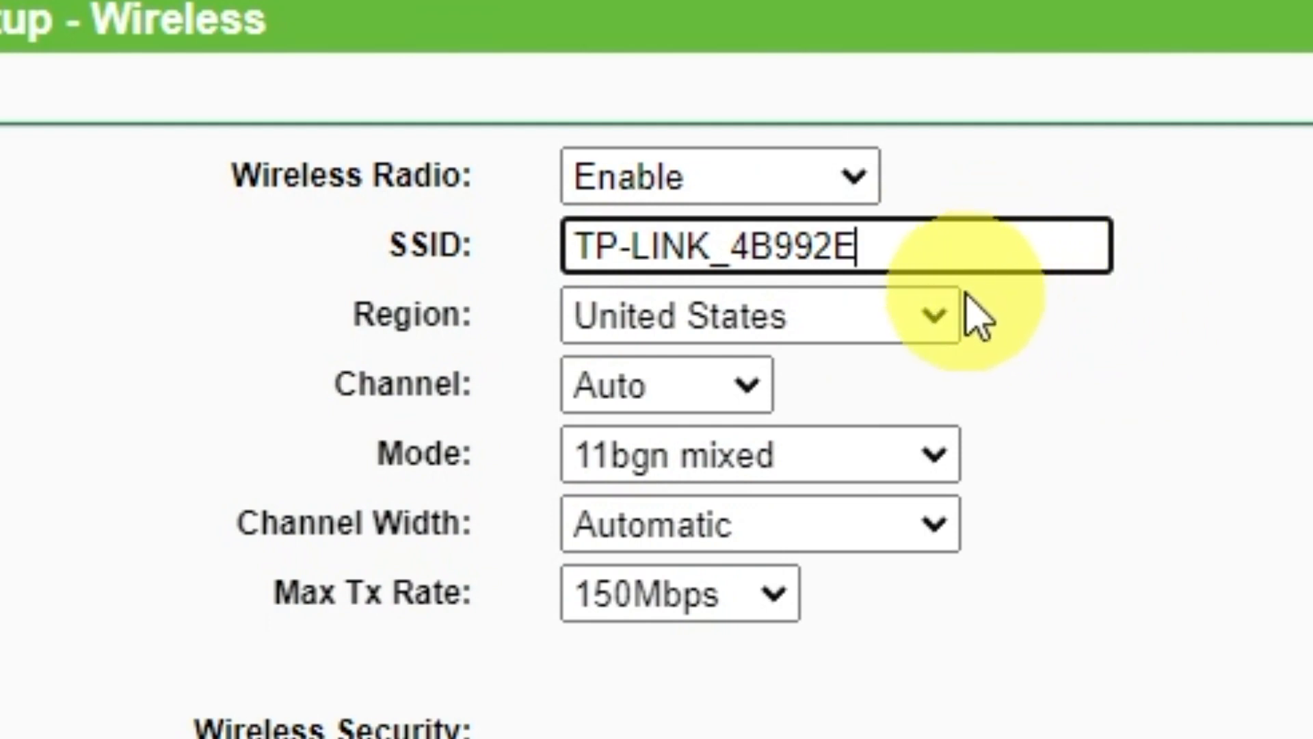
pyautogui.click(933, 314)
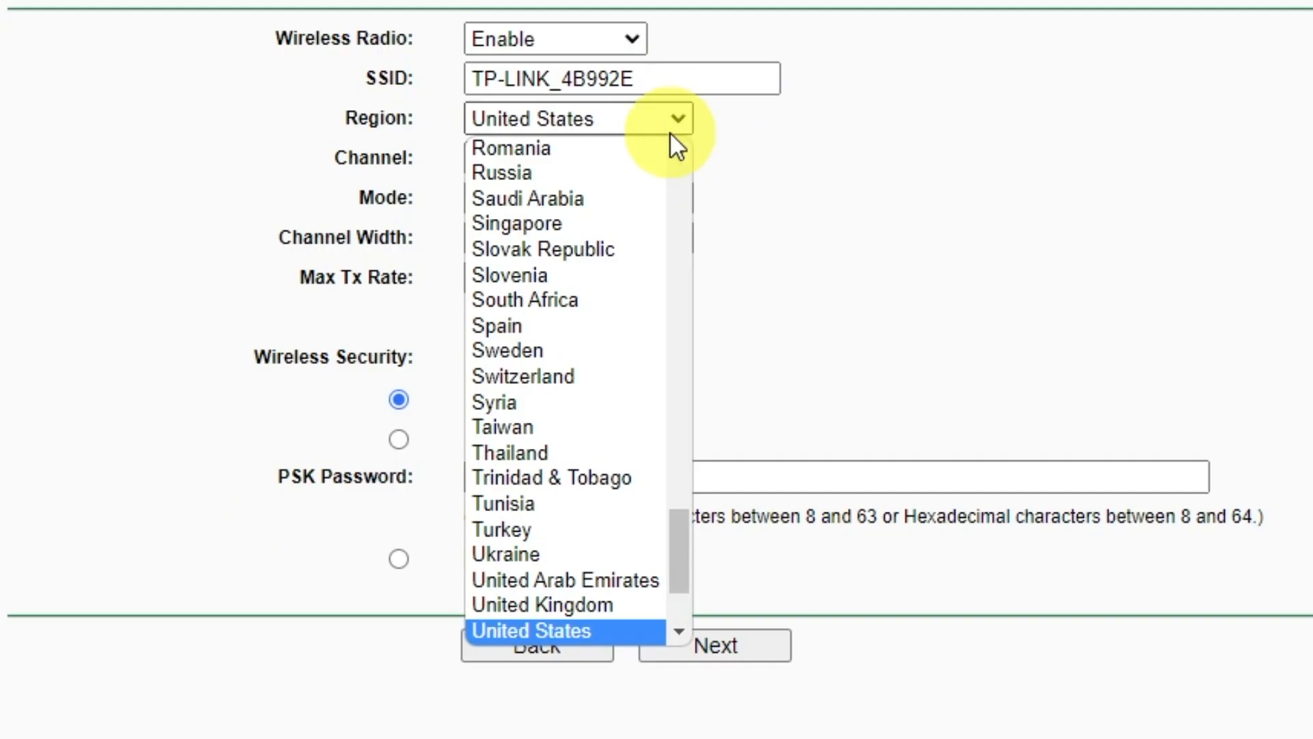
pyautogui.click(506, 554)
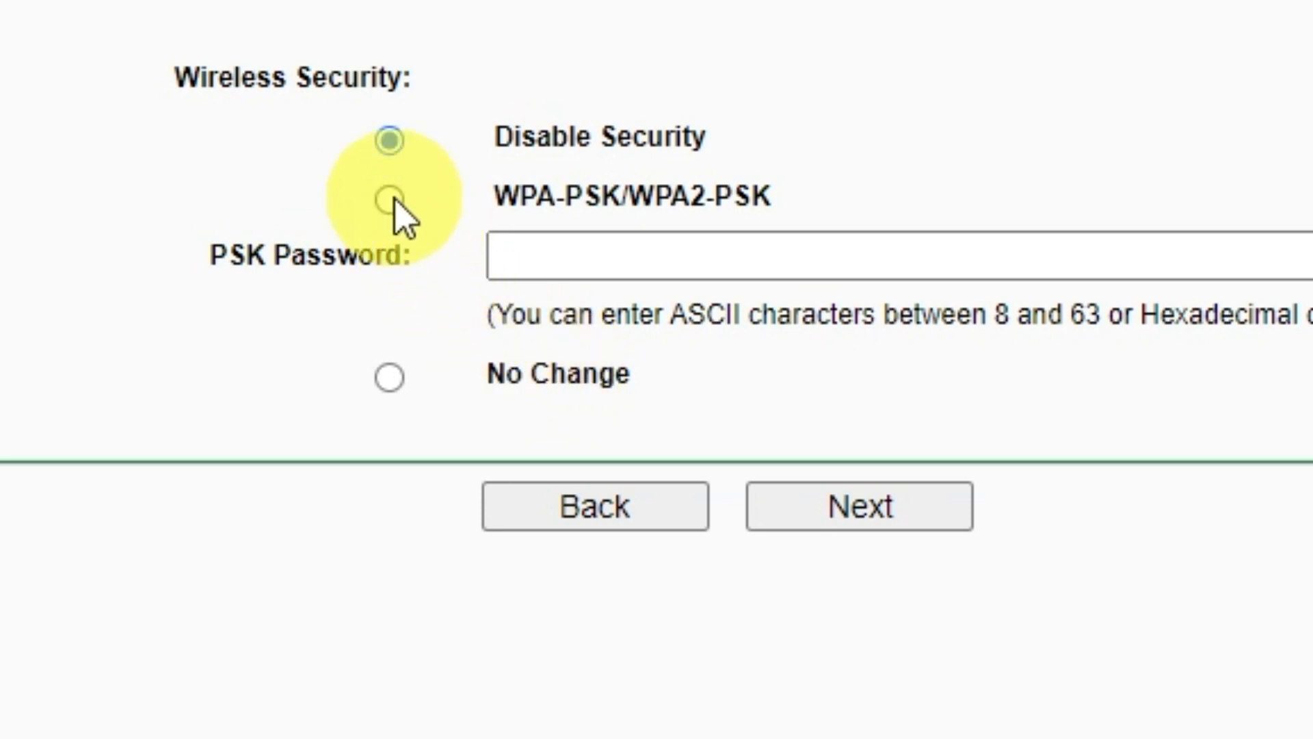
pyautogui.click(389, 200)
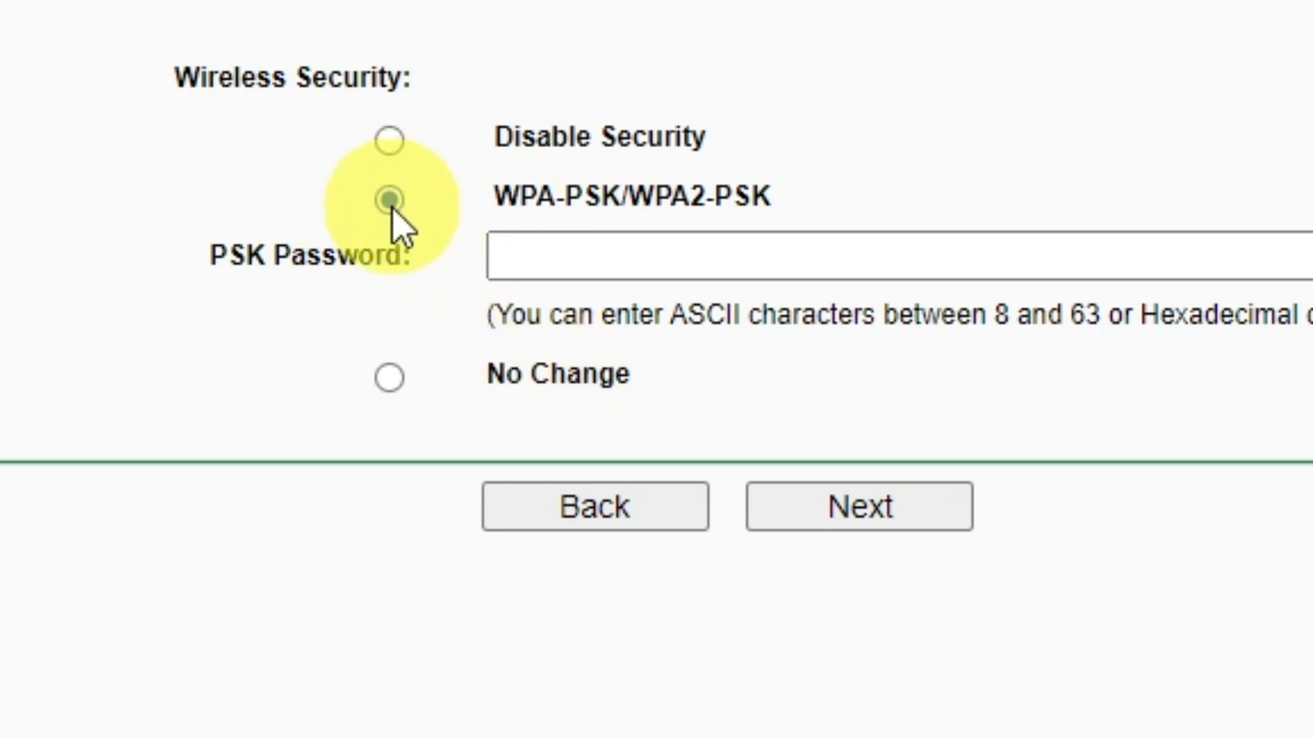
pyautogui.click(923, 255)
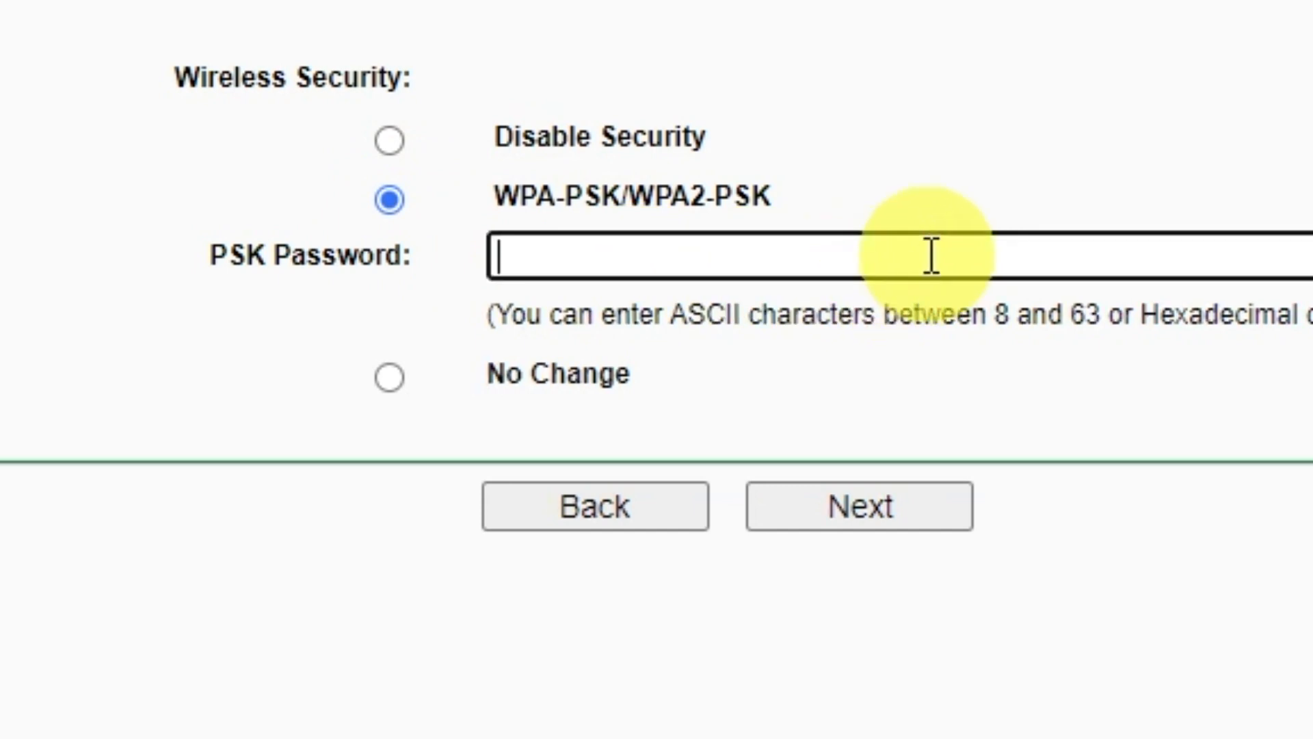
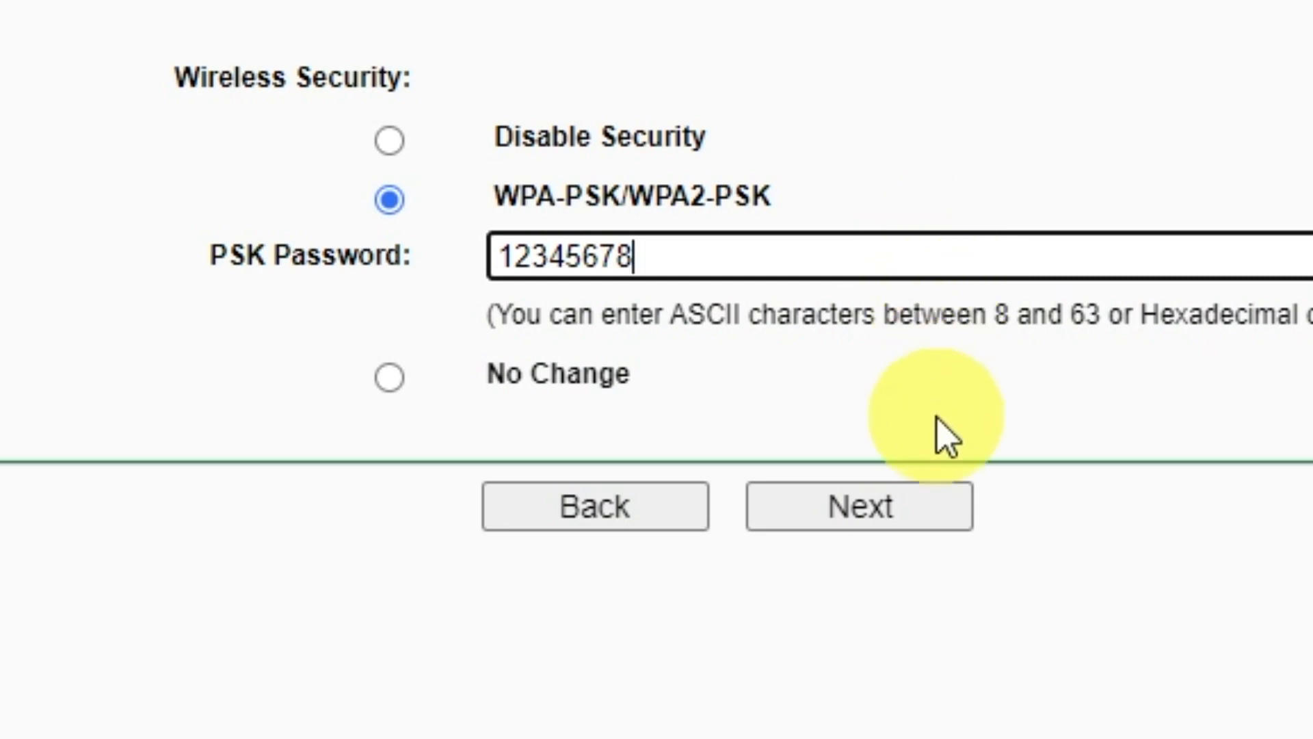
pyautogui.click(859, 507)
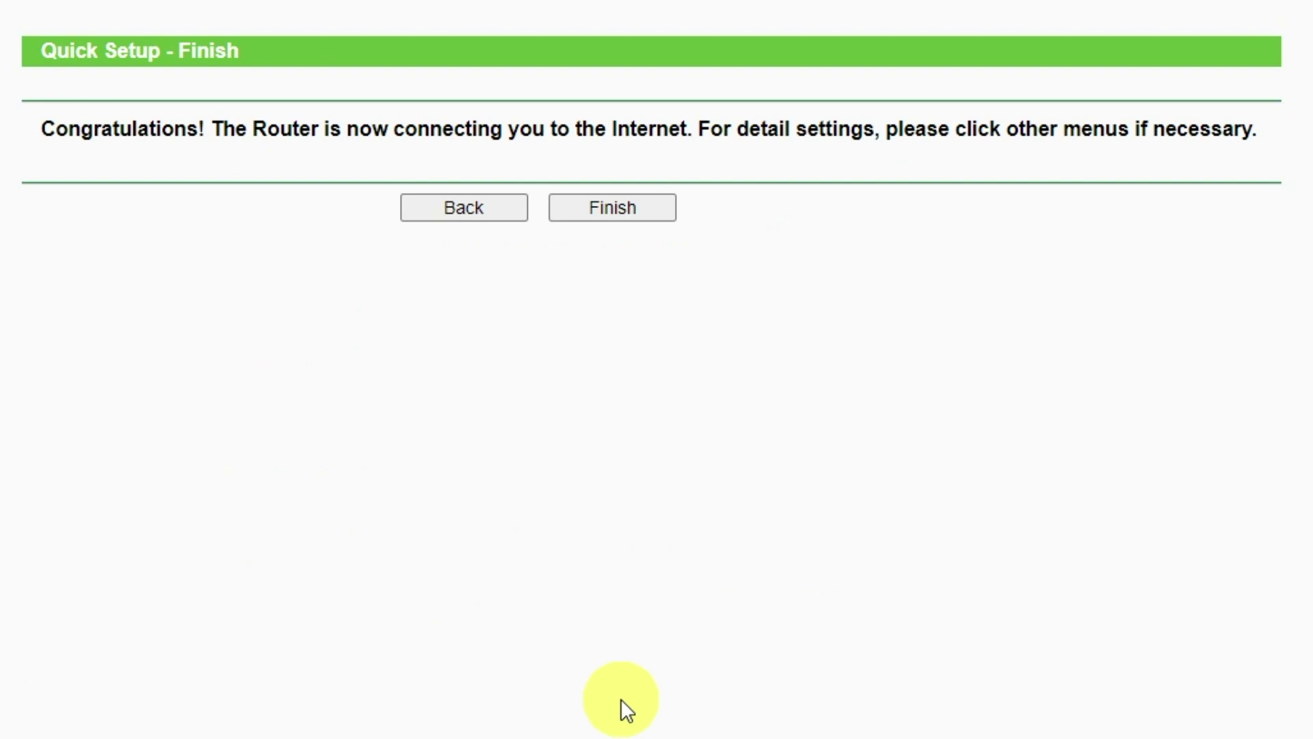
# Step: Finish Quick Setup, then reboot the router from System Tools > Reboot and confirm
pyautogui.click(611, 207)
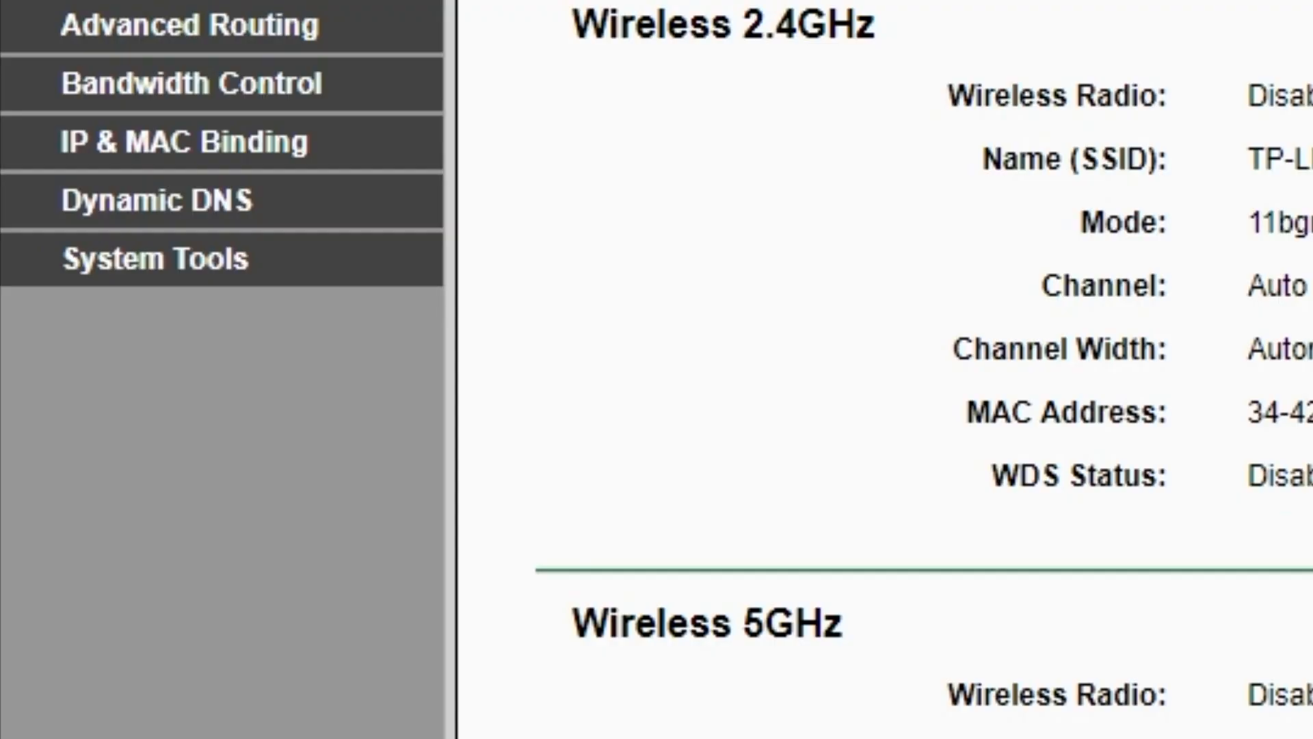
pyautogui.click(157, 258)
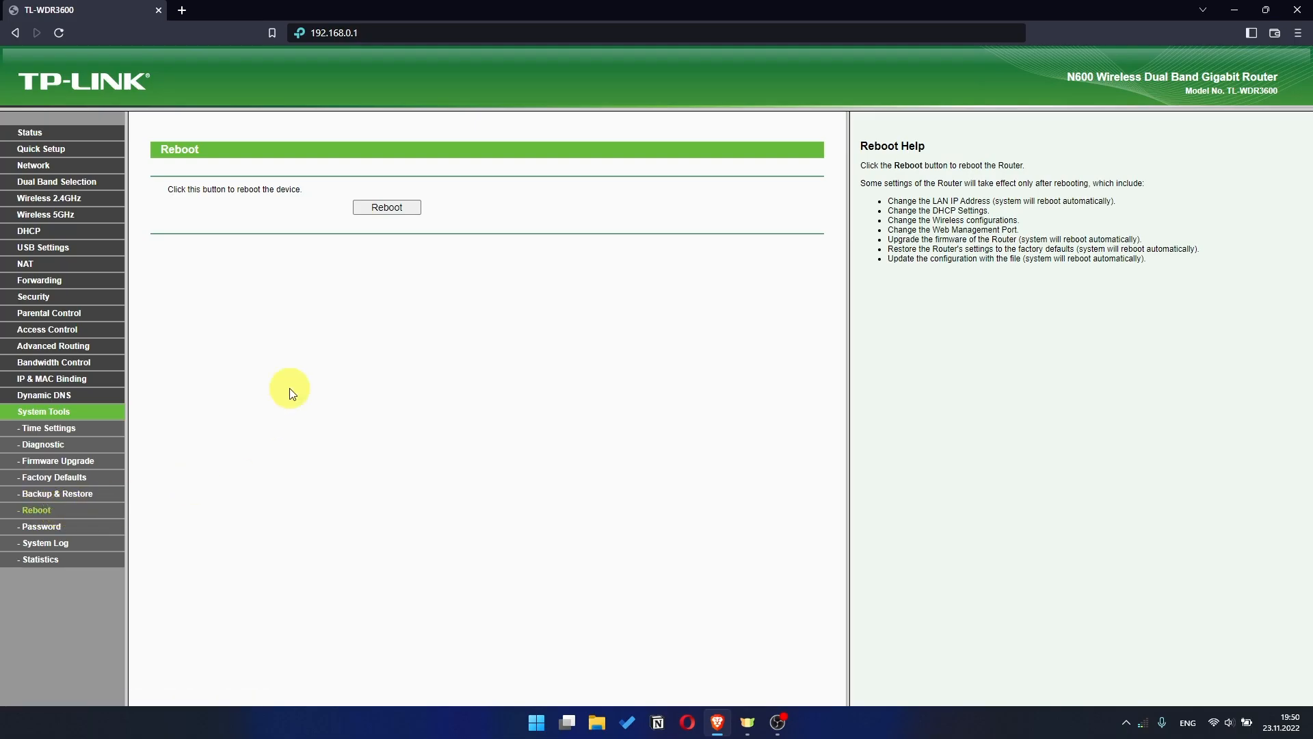
pyautogui.click(387, 207)
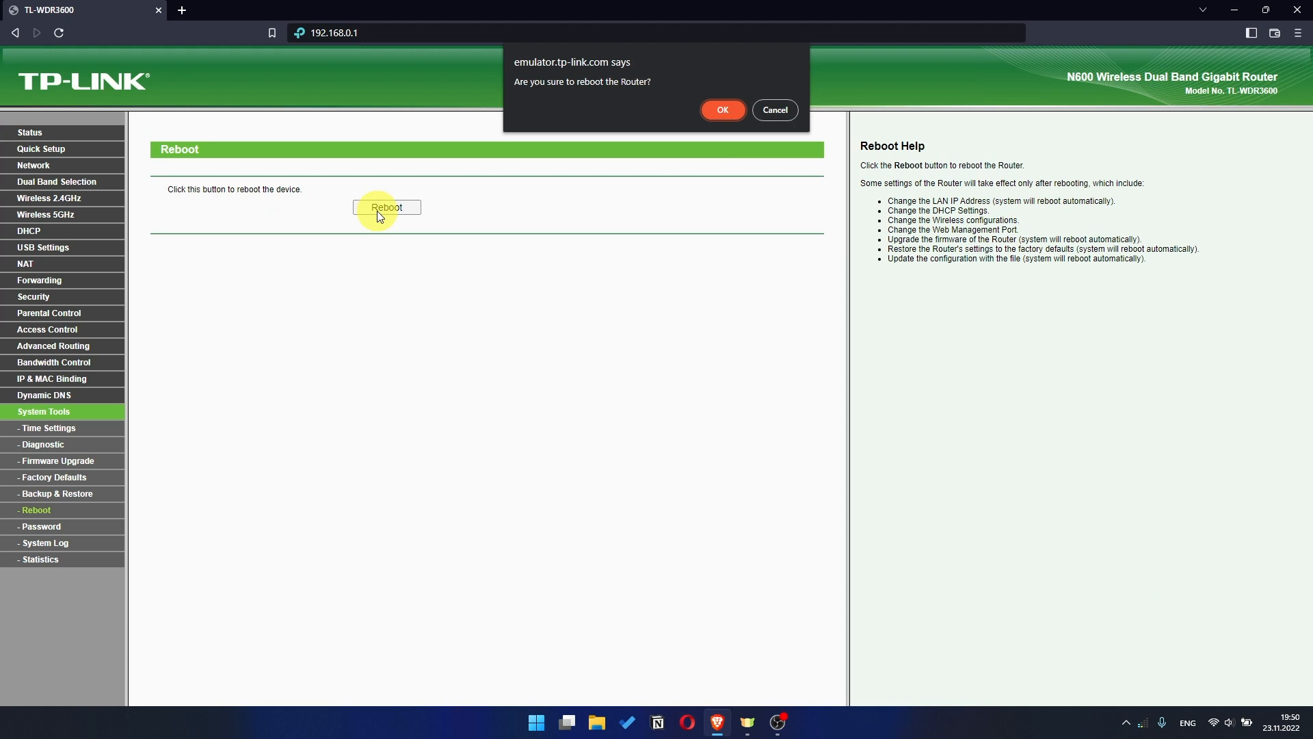
pyautogui.click(723, 110)
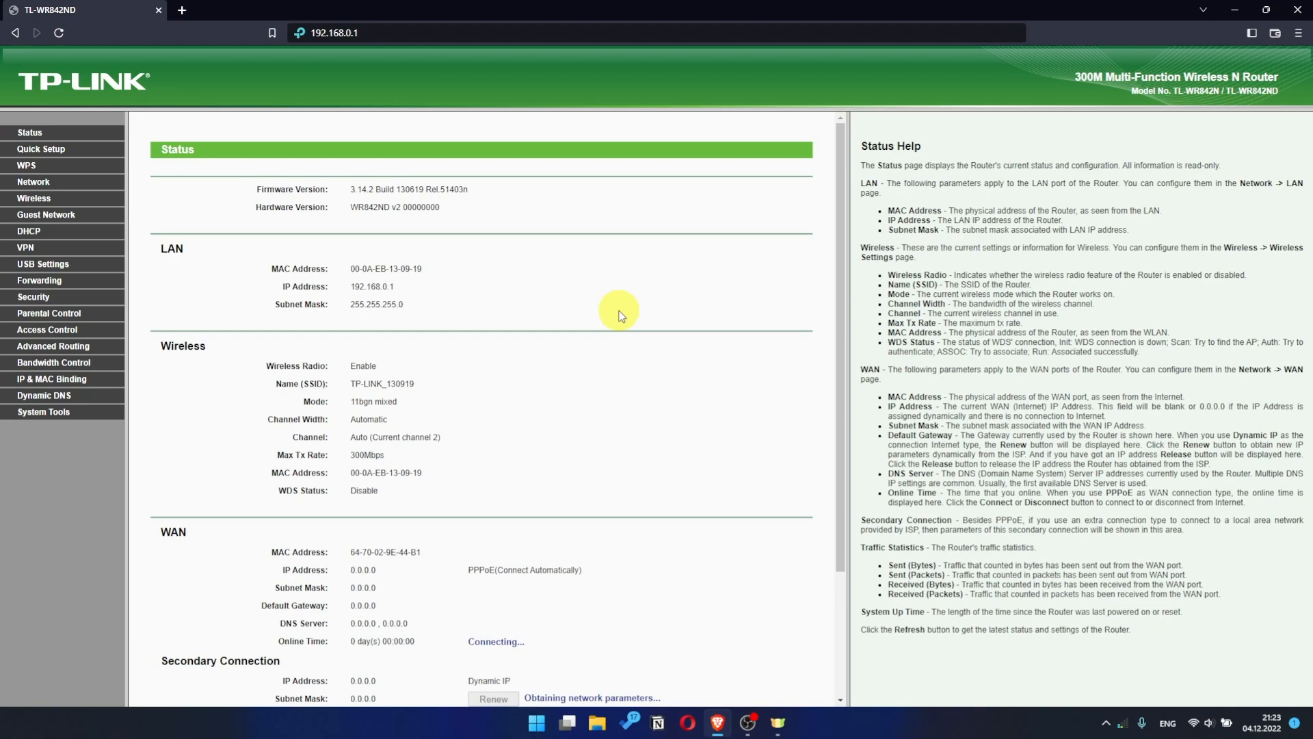
# Step: Open Network > MAC Clone and copy the PC's MAC address to the WAN
pyautogui.click(33, 181)
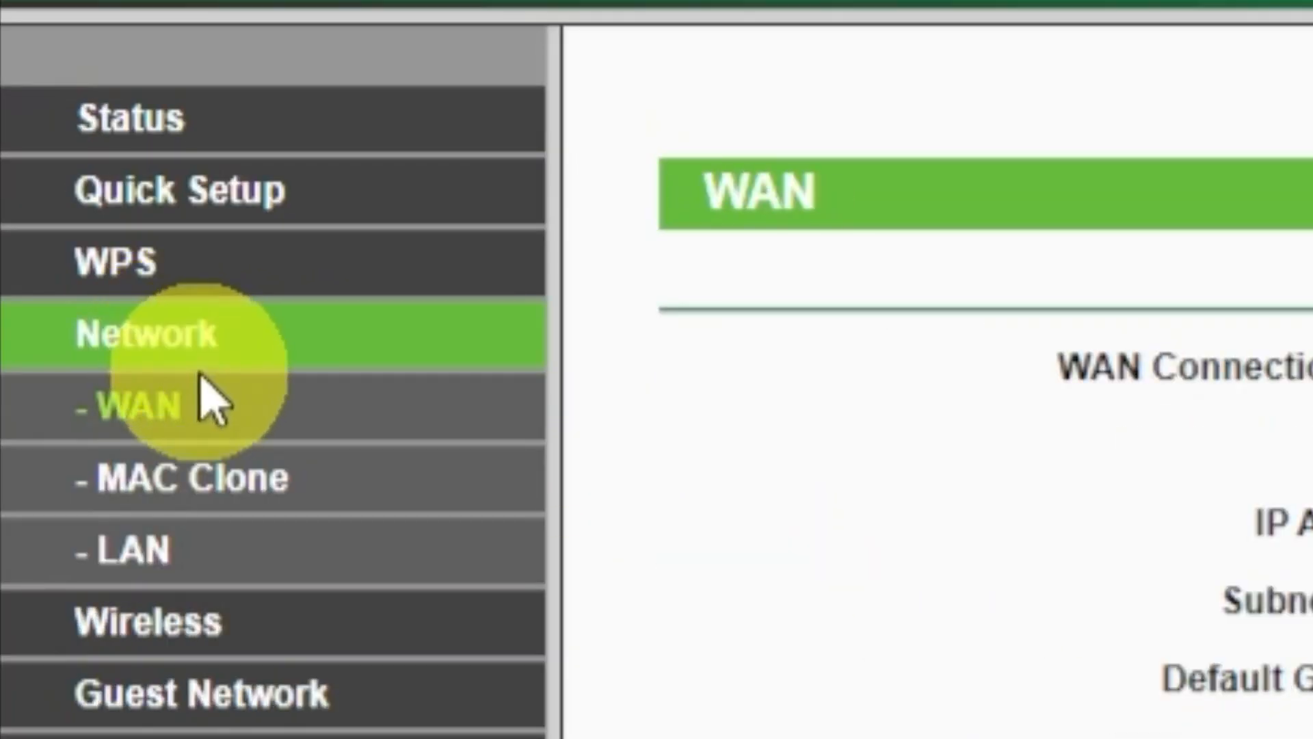
pyautogui.click(176, 475)
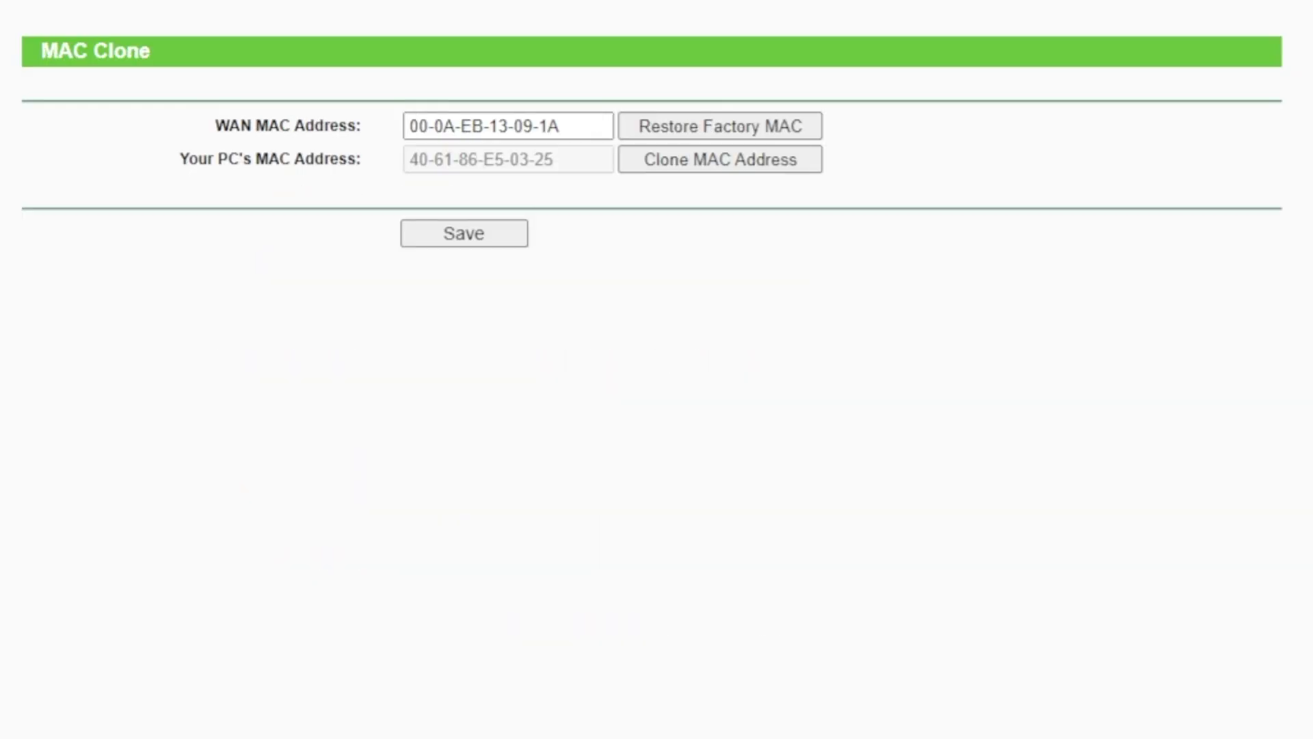
pyautogui.click(697, 159)
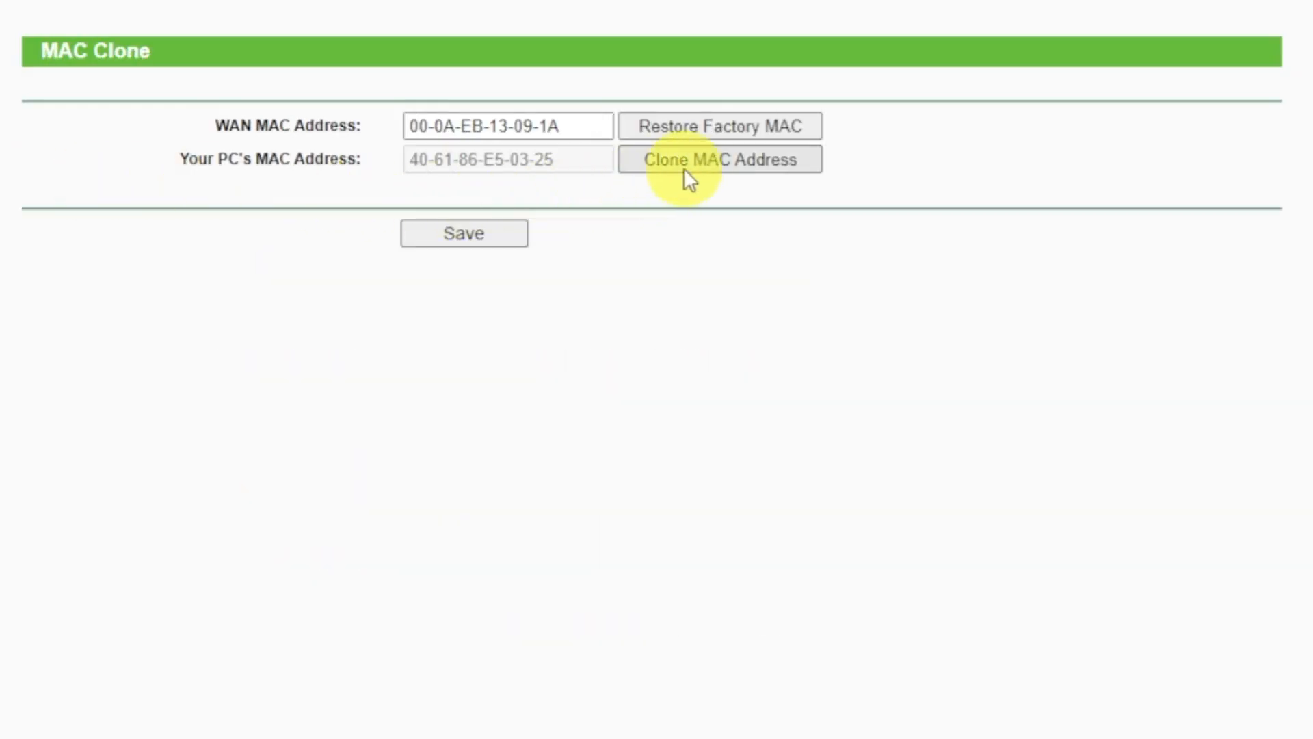
pyautogui.click(719, 160)
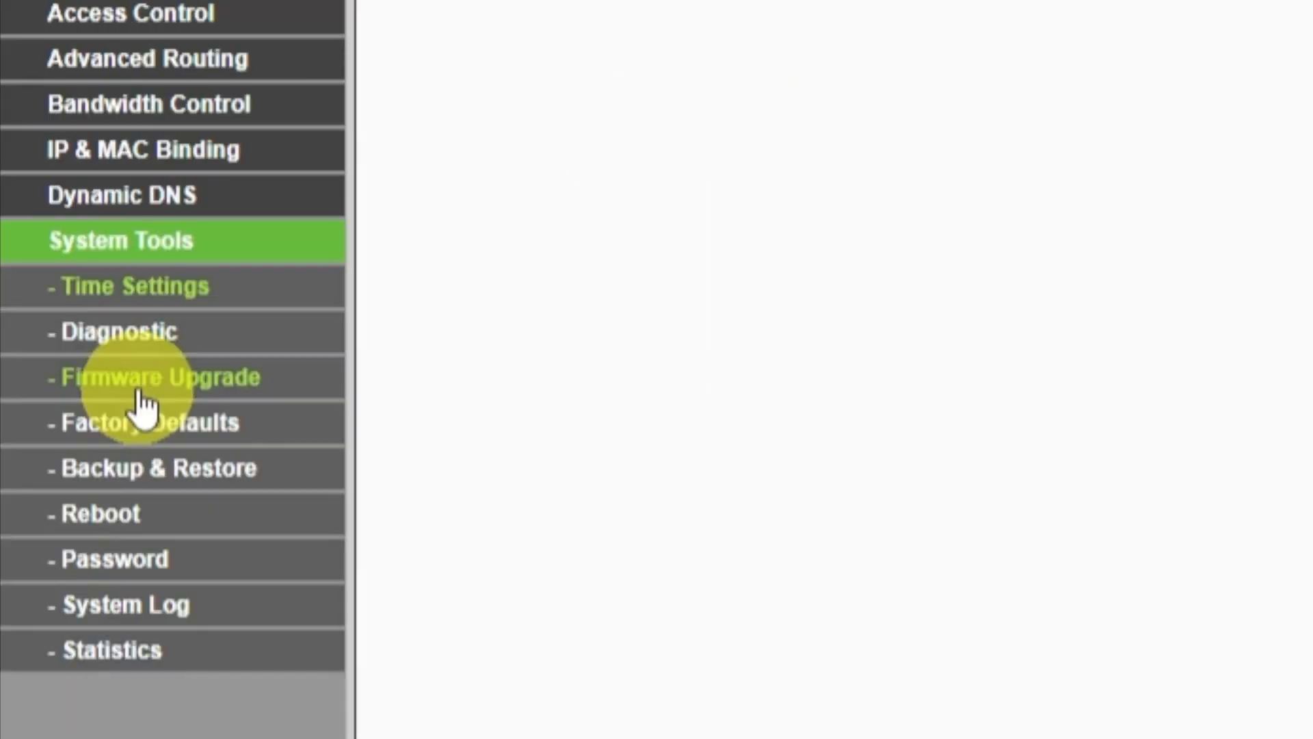
pyautogui.moveTo(122, 525)
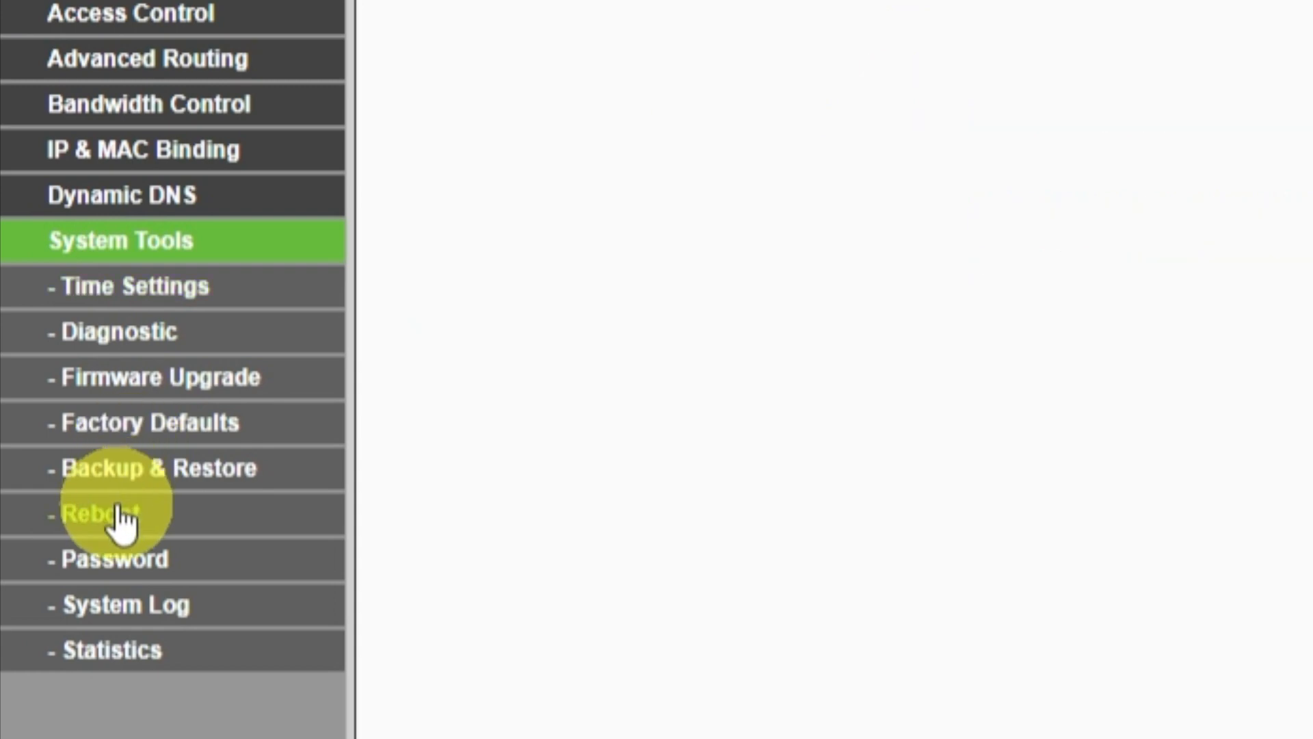
# Step: Trigger Reboot on the System Tools Reboot page and confirm with OK
pyautogui.click(494, 261)
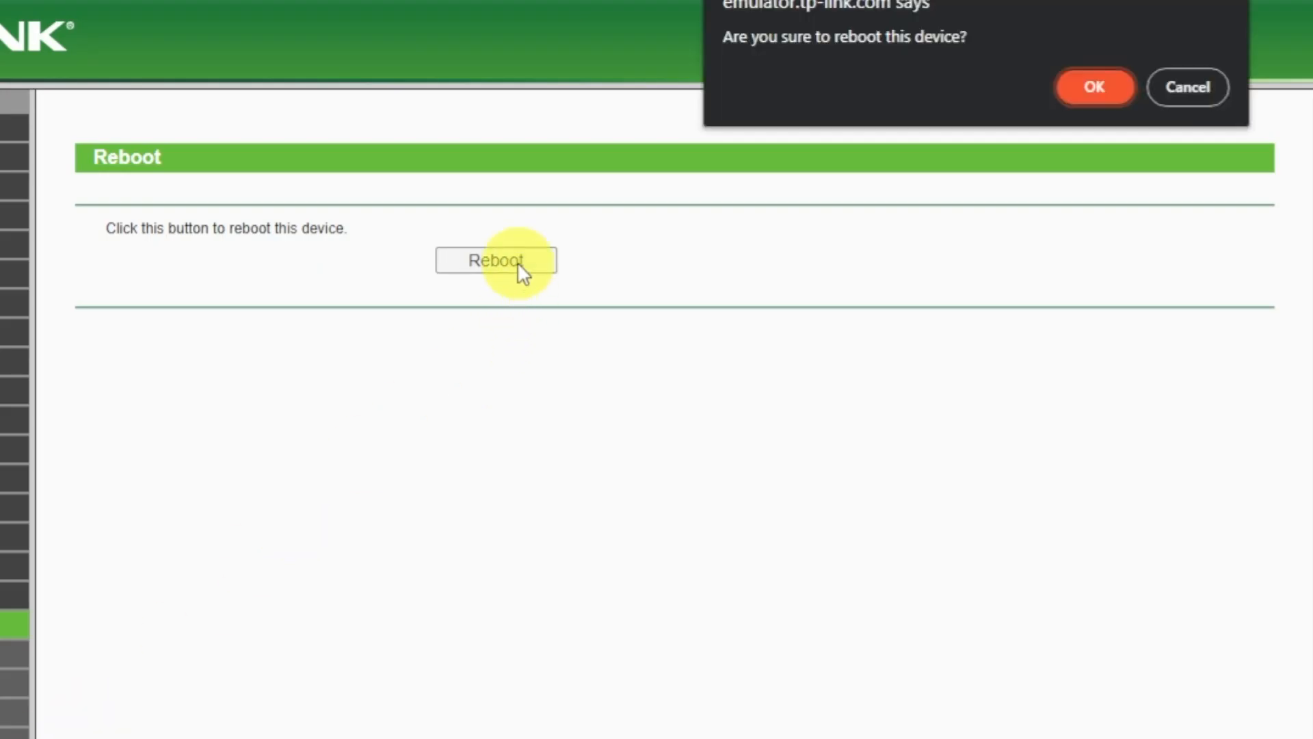
pyautogui.click(1097, 87)
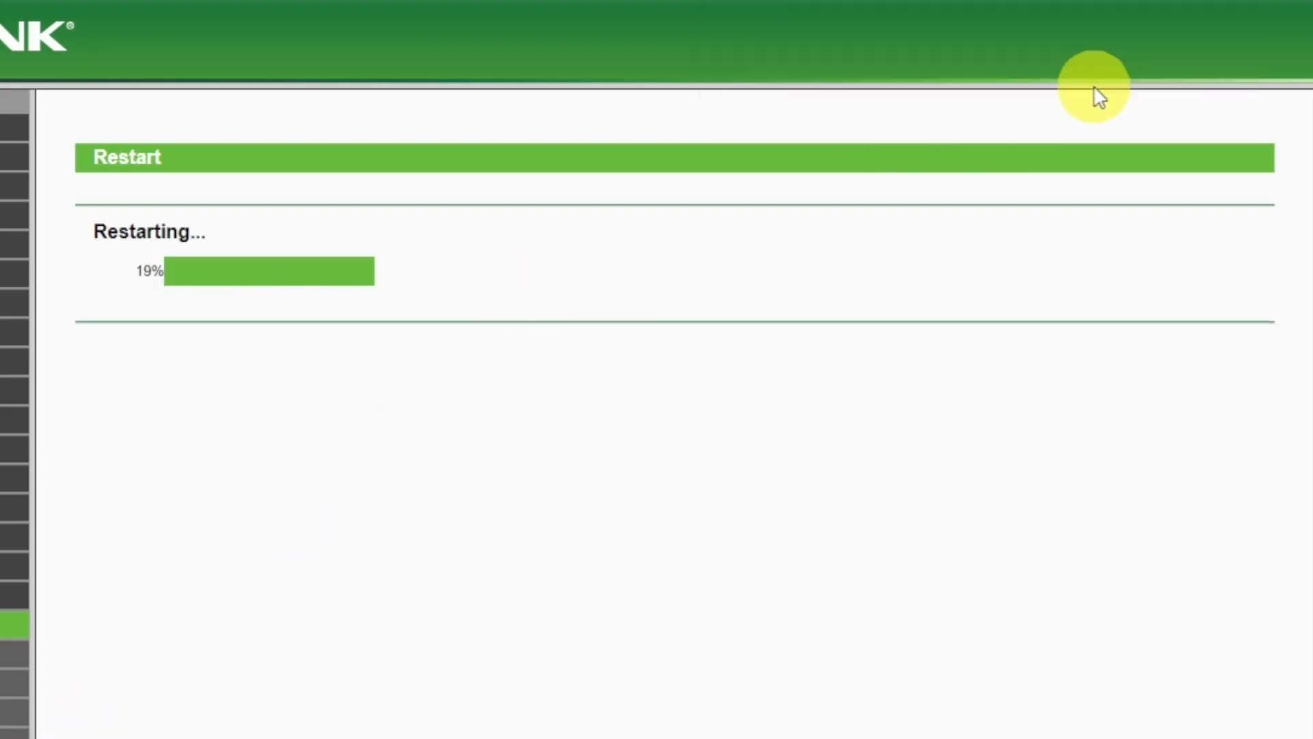